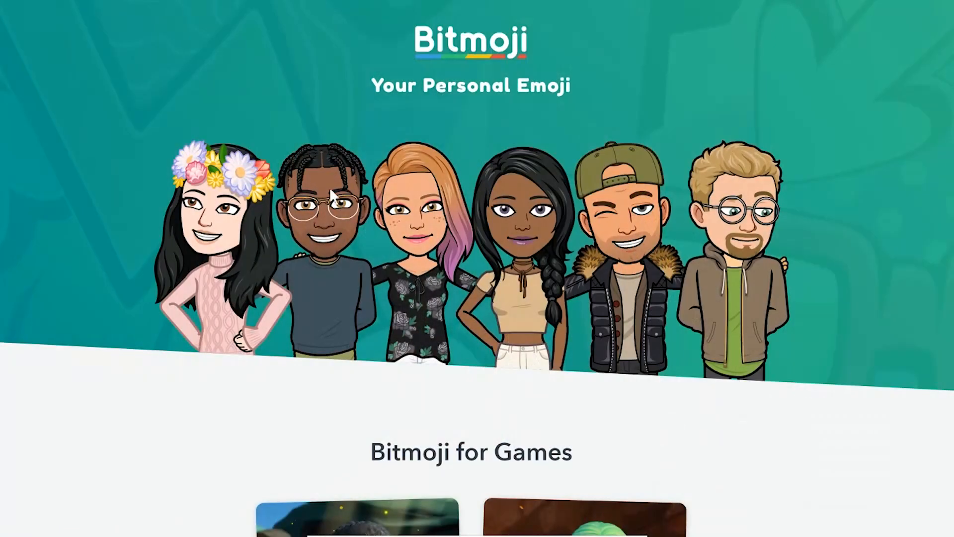
Start a new blank Google Slides presentation in a new browser tab
{"action": "scroll", "scroll_direction": "down", "scroll_amount": 3}
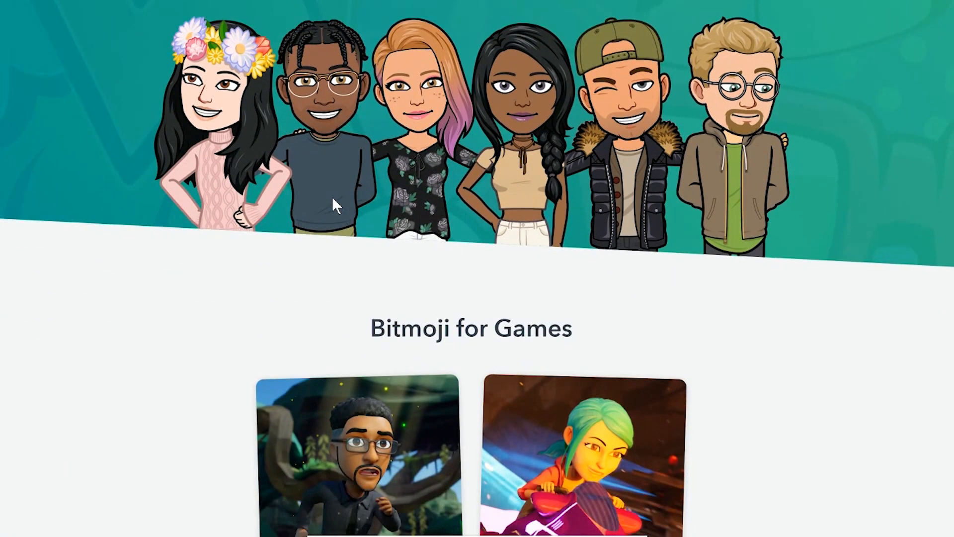
{"action": "scroll", "scroll_direction": "down", "scroll_amount": 3}
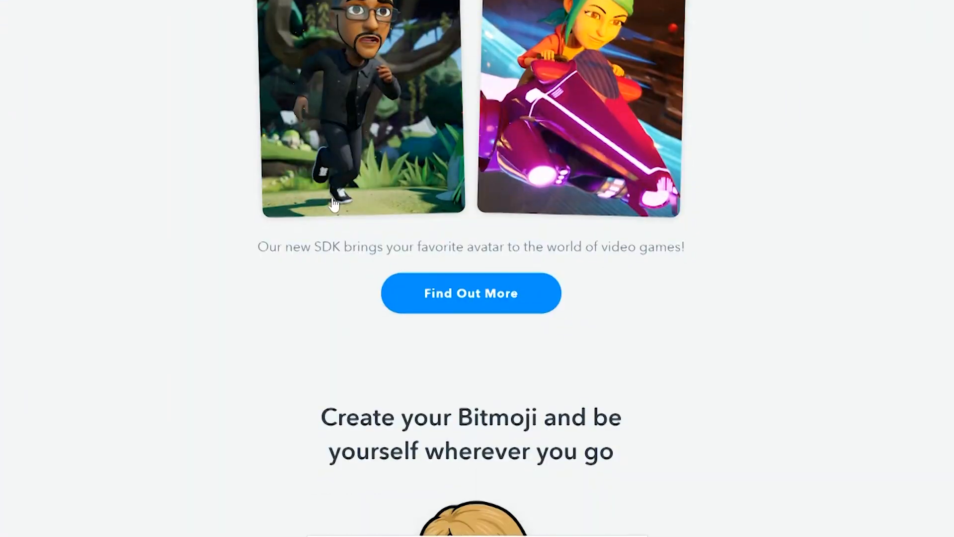
{"action": "scroll", "scroll_direction": "down", "scroll_amount": 3}
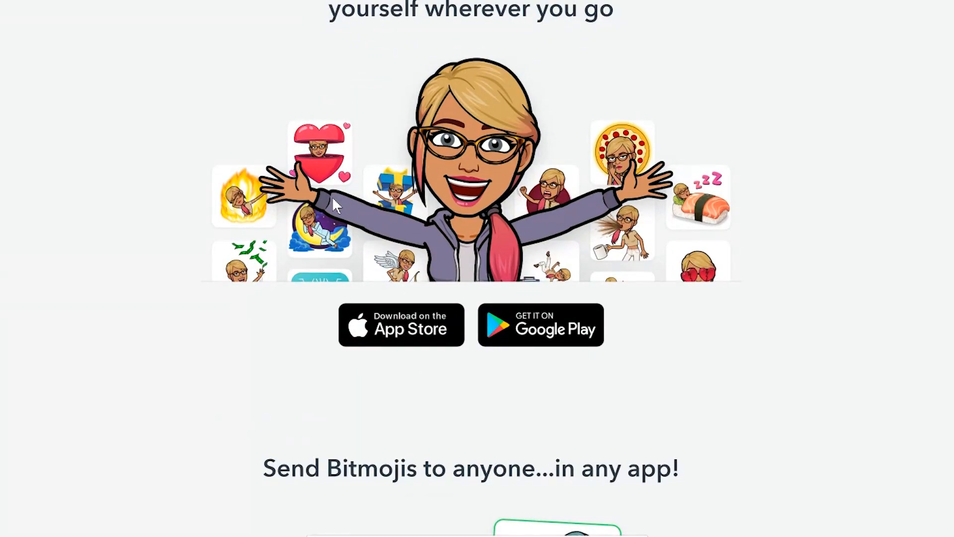
{"action": "scroll", "scroll_direction": "up", "scroll_amount": 3}
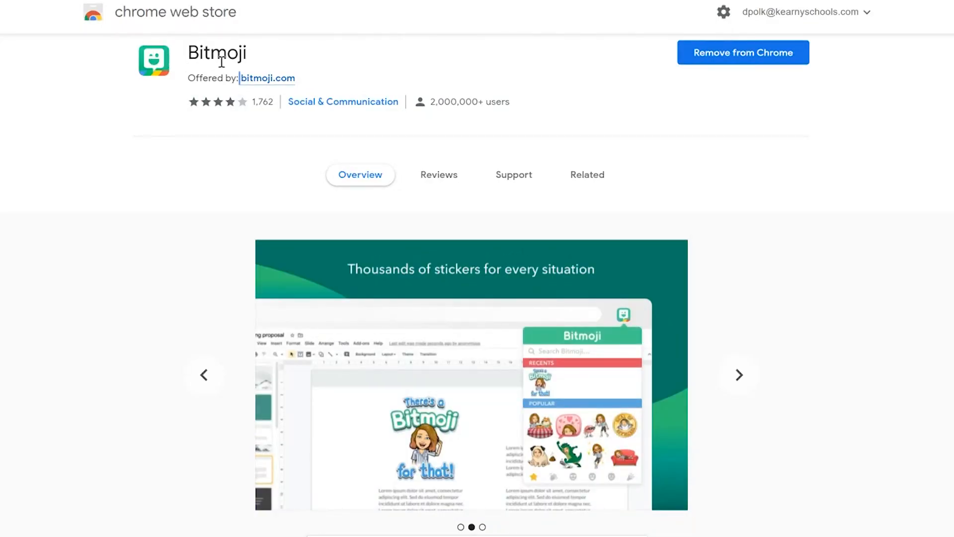
{"action": "mouse_move", "coordinate": [798, 157]}
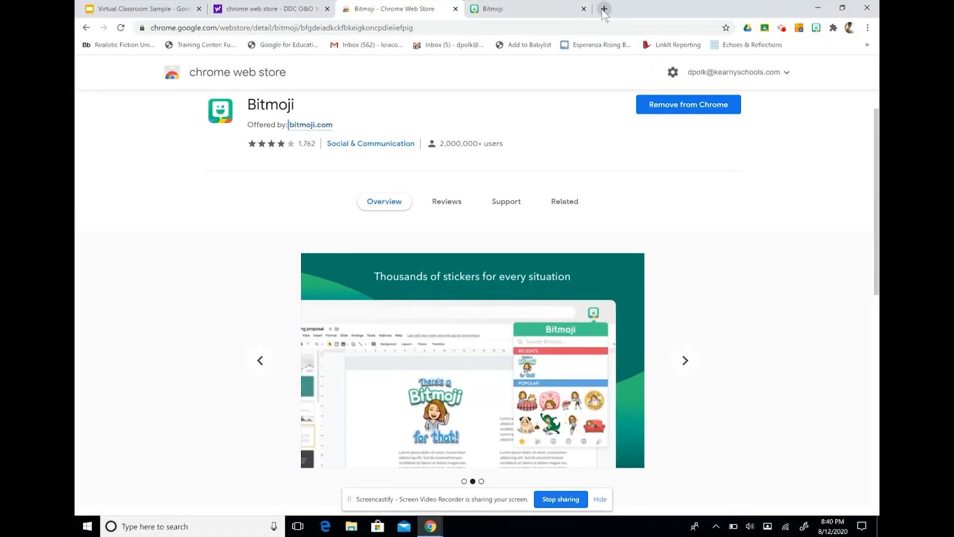
{"action": "left_click", "coordinate": [603, 9]}
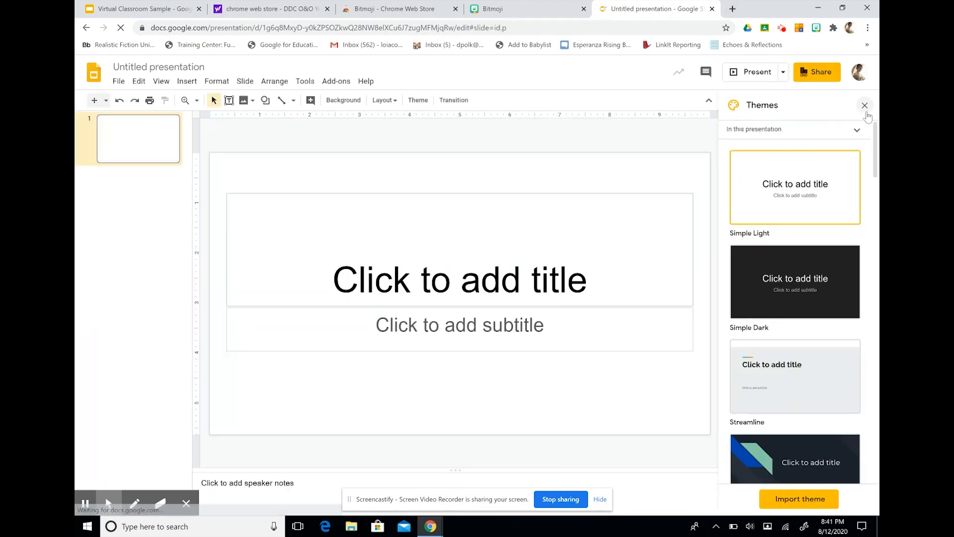
Dismiss the Themes panel and delete the default title and subtitle boxes
{"action": "left_click", "coordinate": [864, 105]}
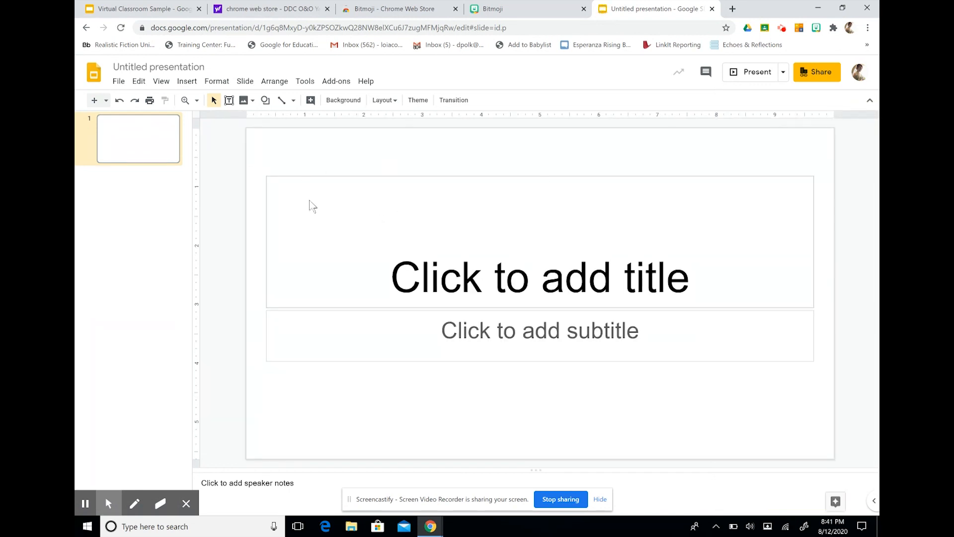
{"action": "mouse_move", "coordinate": [288, 162]}
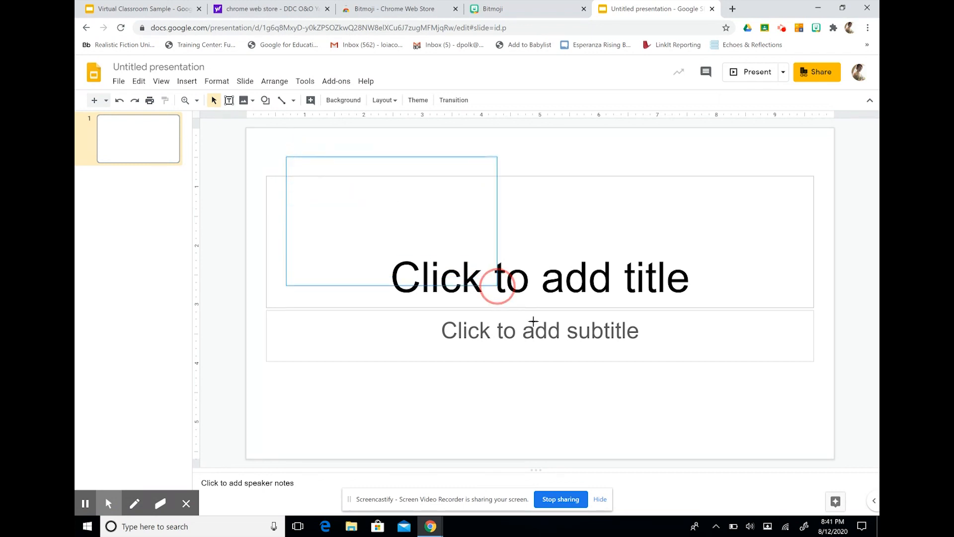
{"action": "left_click", "coordinate": [539, 278]}
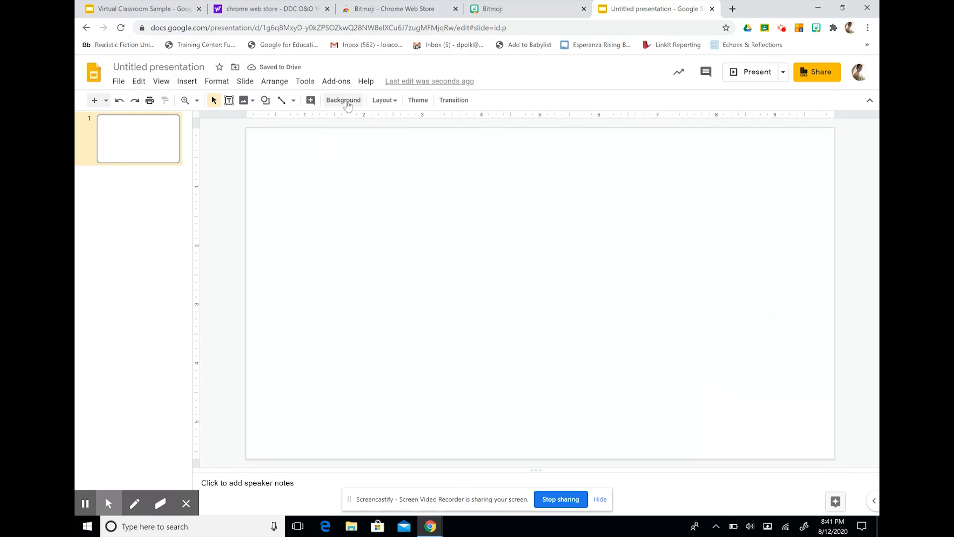
Search the web from the Background dialog for 'wall and floor' images
{"action": "left_click", "coordinate": [343, 99]}
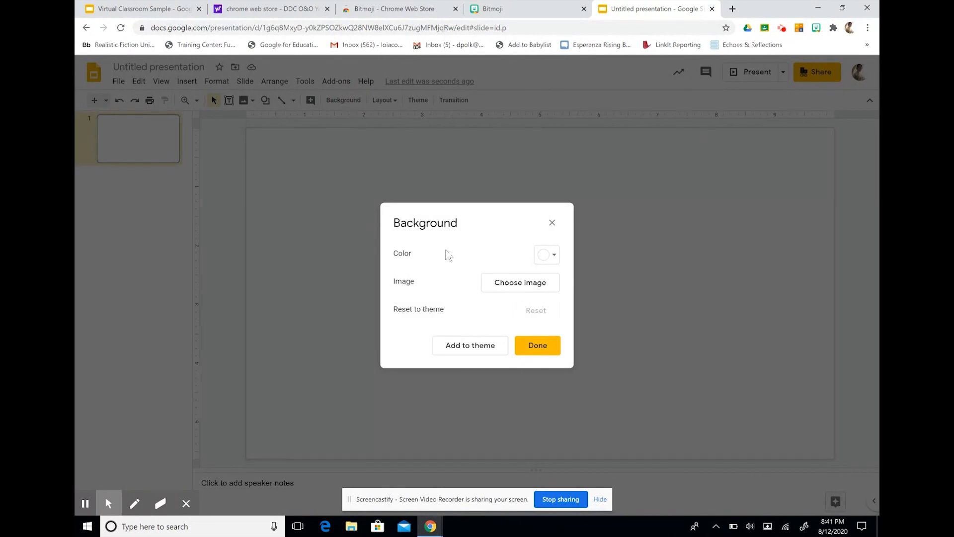
{"action": "left_click", "coordinate": [520, 283]}
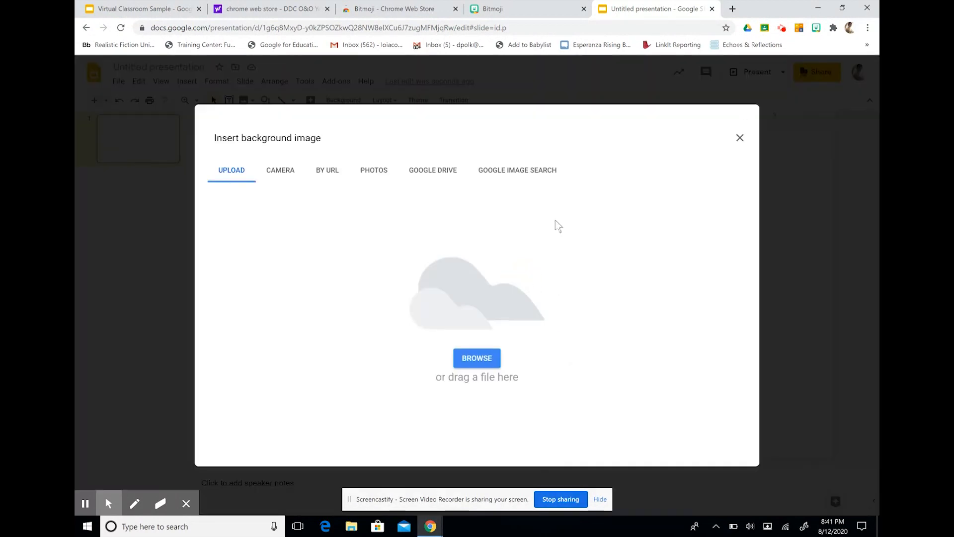
{"action": "left_click", "coordinate": [517, 170]}
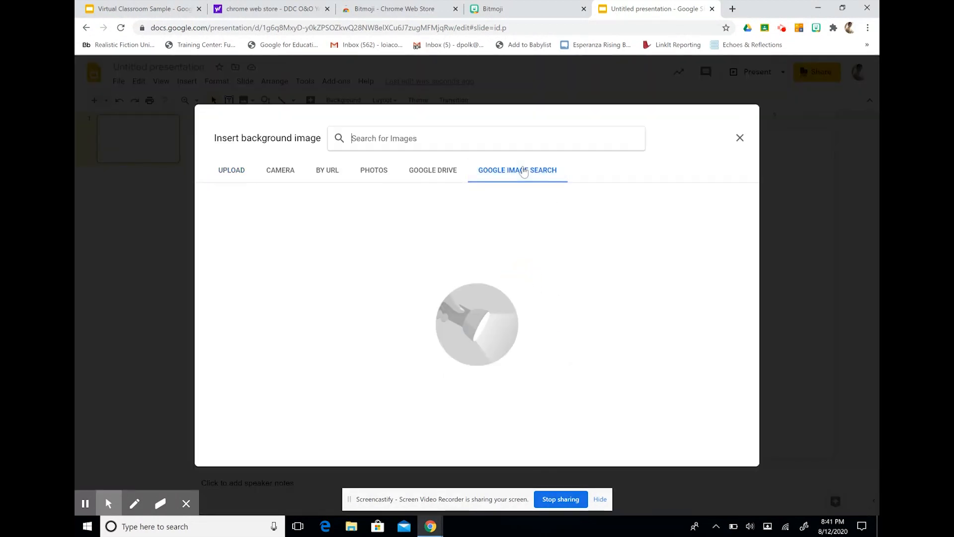
{"action": "type", "text": "wall and floor"}
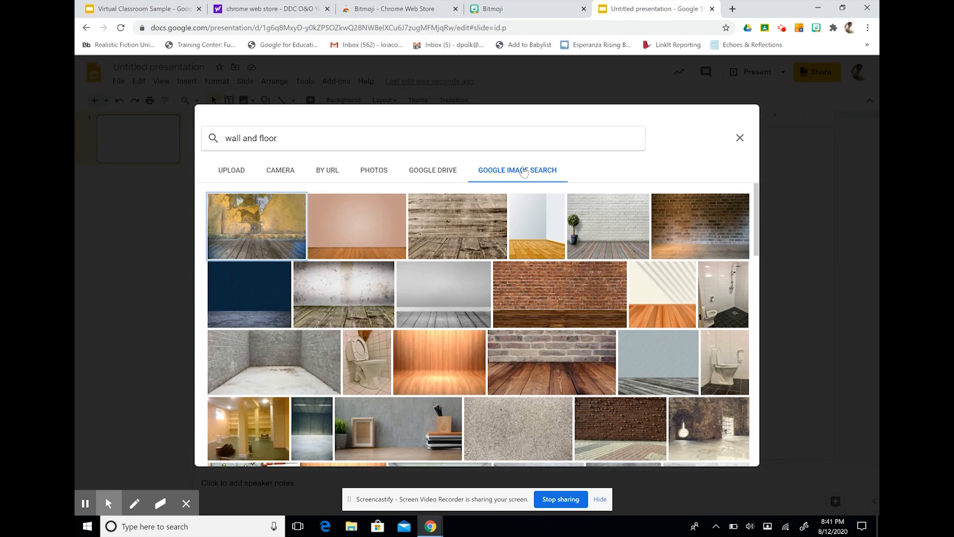
Set the gray brick wall with wooden floor photo as the slide background
{"action": "scroll", "scroll_direction": "down", "scroll_amount": 3}
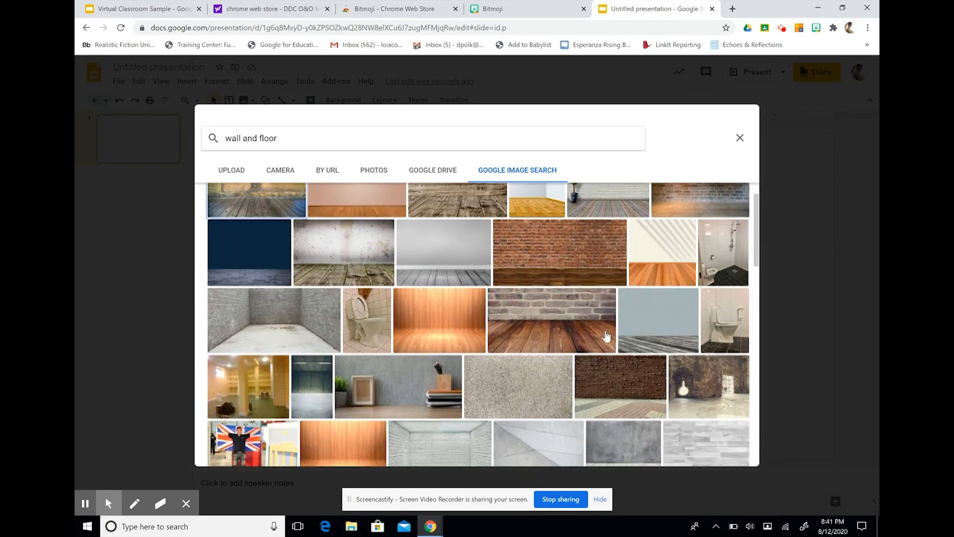
{"action": "scroll", "scroll_direction": "down", "scroll_amount": 3}
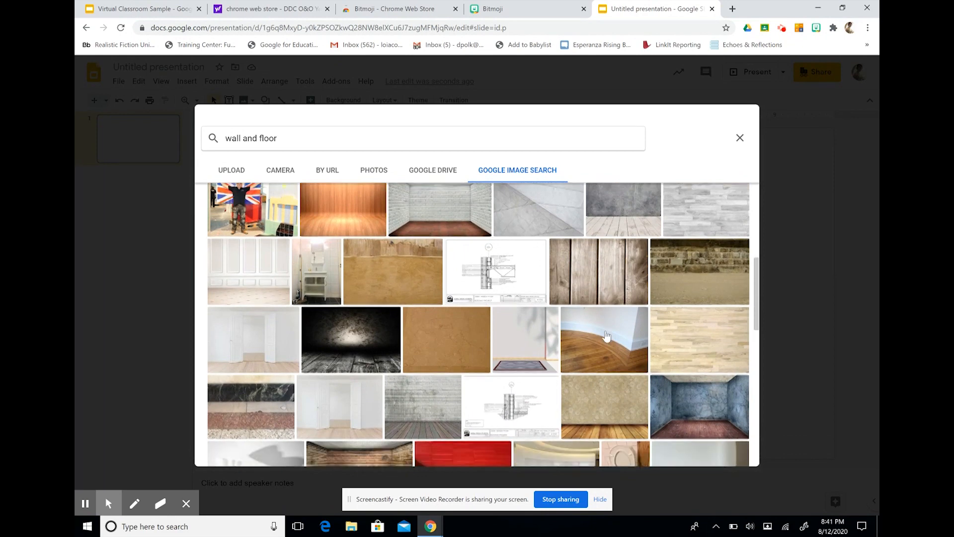
{"action": "scroll", "scroll_direction": "down", "scroll_amount": 3}
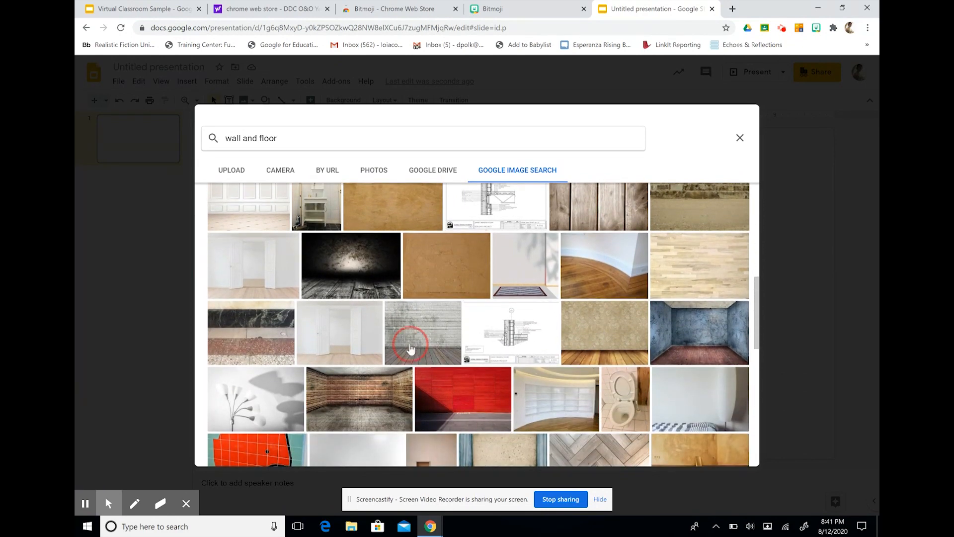
{"action": "left_click", "coordinate": [422, 332]}
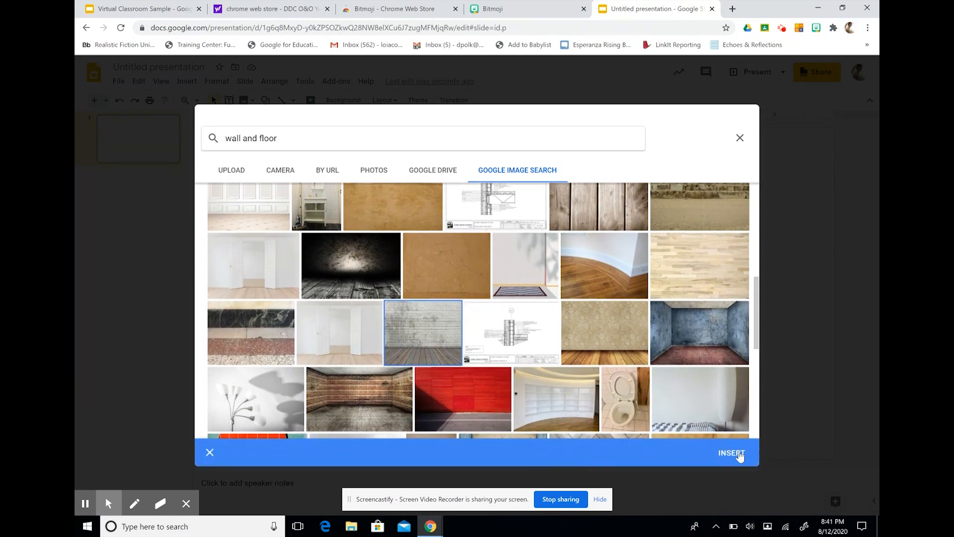
{"action": "left_click", "coordinate": [730, 454]}
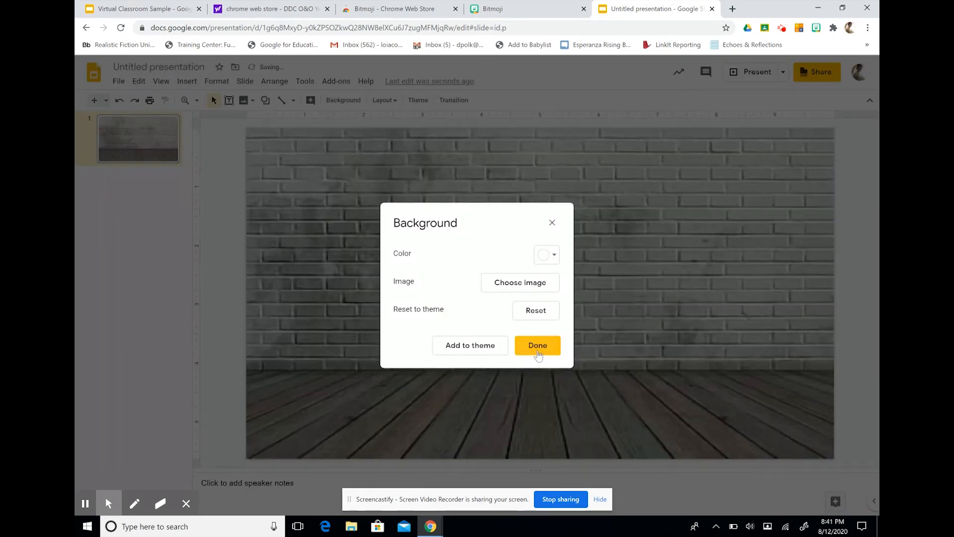
{"action": "left_click", "coordinate": [537, 345]}
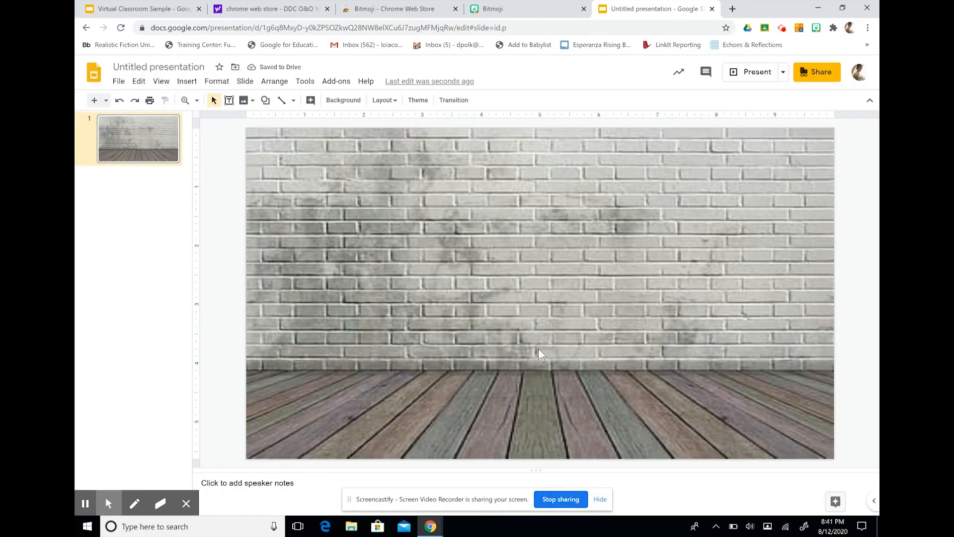
{"action": "mouse_move", "coordinate": [279, 149]}
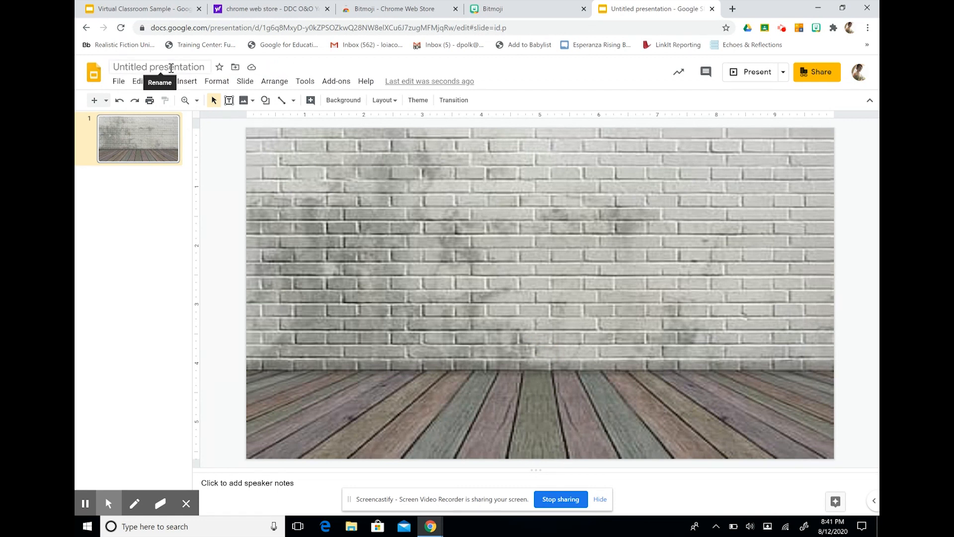
Rename the presentation to 'Virtual Classroom Template'
{"action": "type", "text": "Virtual C"}
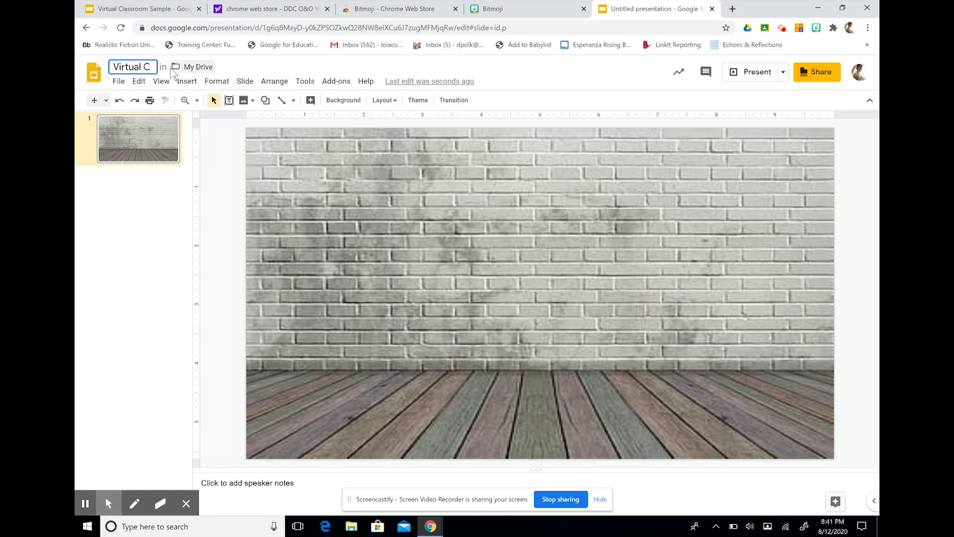
{"action": "type", "text": "Virtual Classroom Template"}
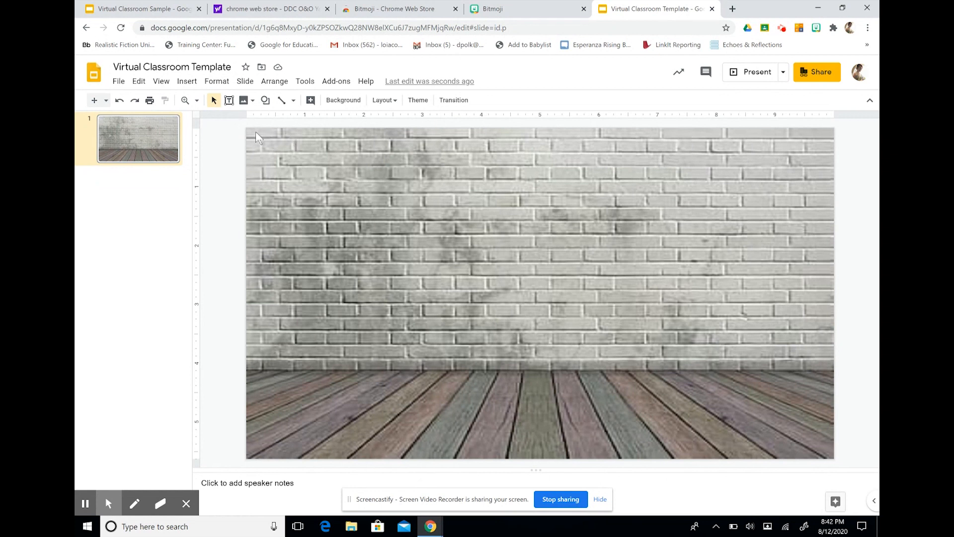
{"action": "mouse_move", "coordinate": [243, 100]}
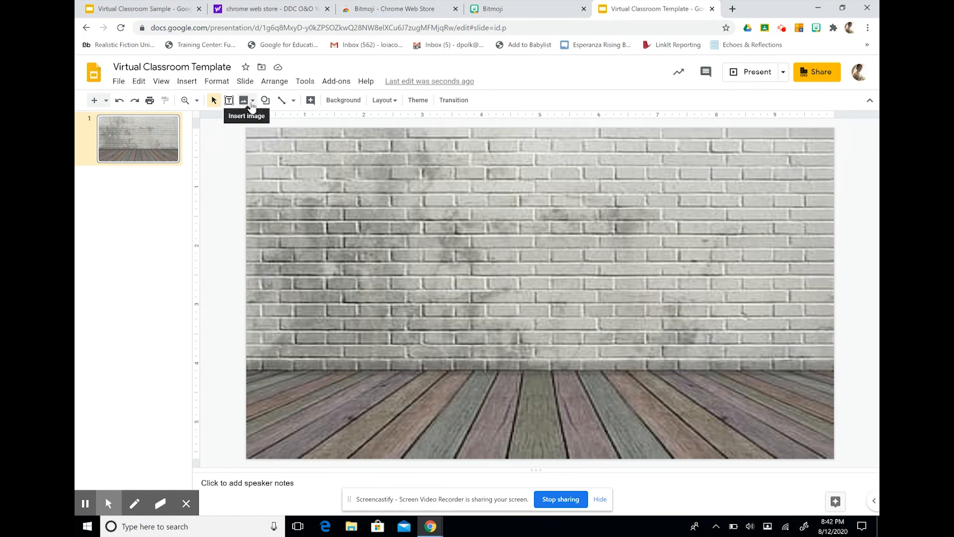
Insert the plain white whiteboard image from a 'transparent whiteboard' web search
{"action": "left_click", "coordinate": [251, 99]}
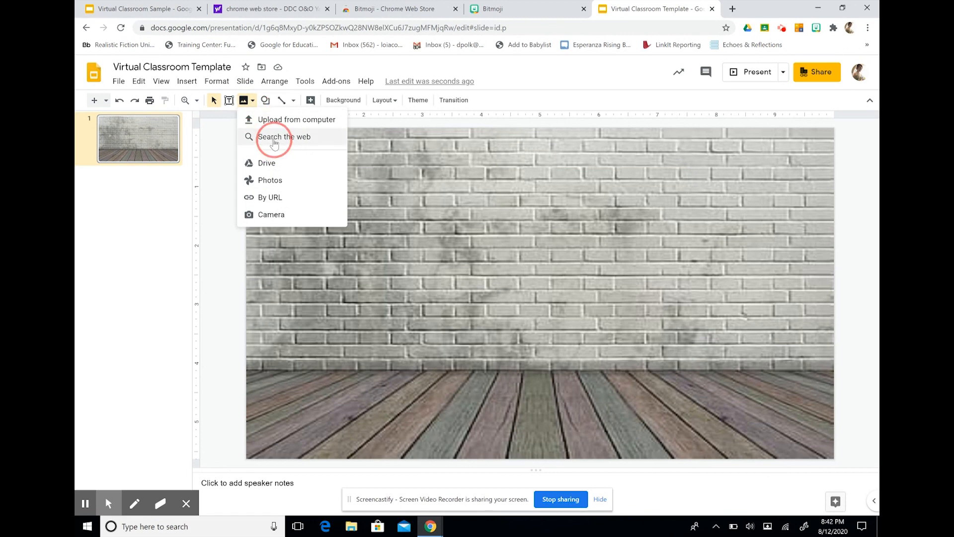
{"action": "left_click", "coordinate": [283, 136]}
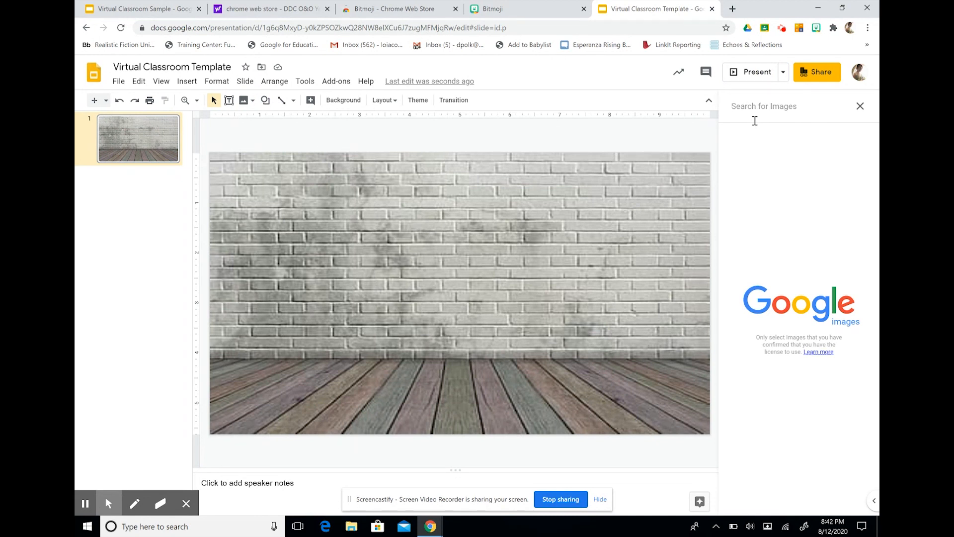
{"action": "type", "text": "transparent white"}
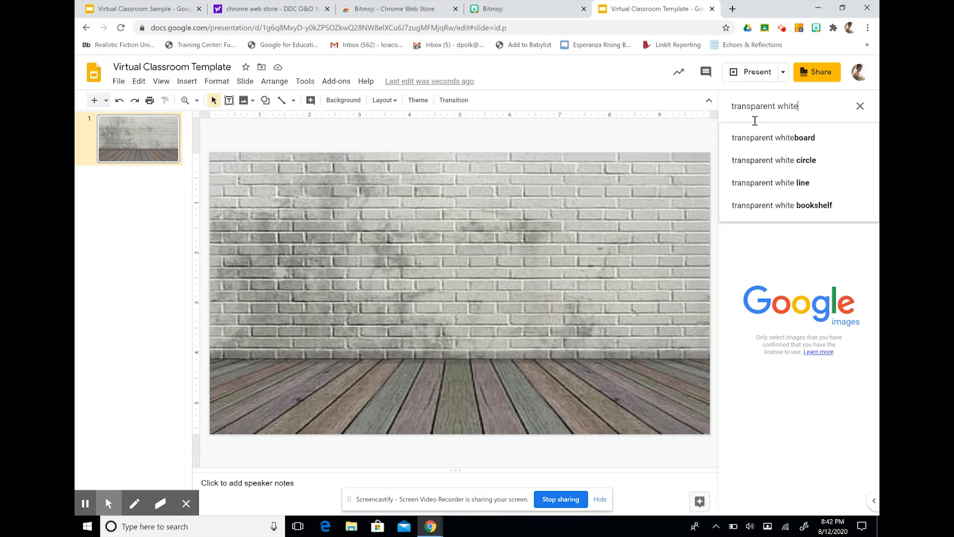
{"action": "left_click", "coordinate": [773, 137]}
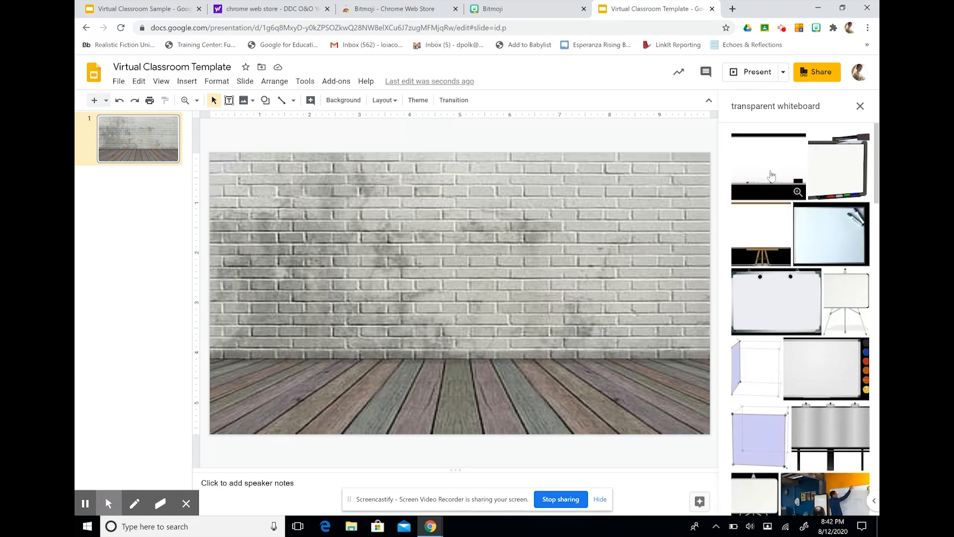
{"action": "left_click", "coordinate": [769, 166]}
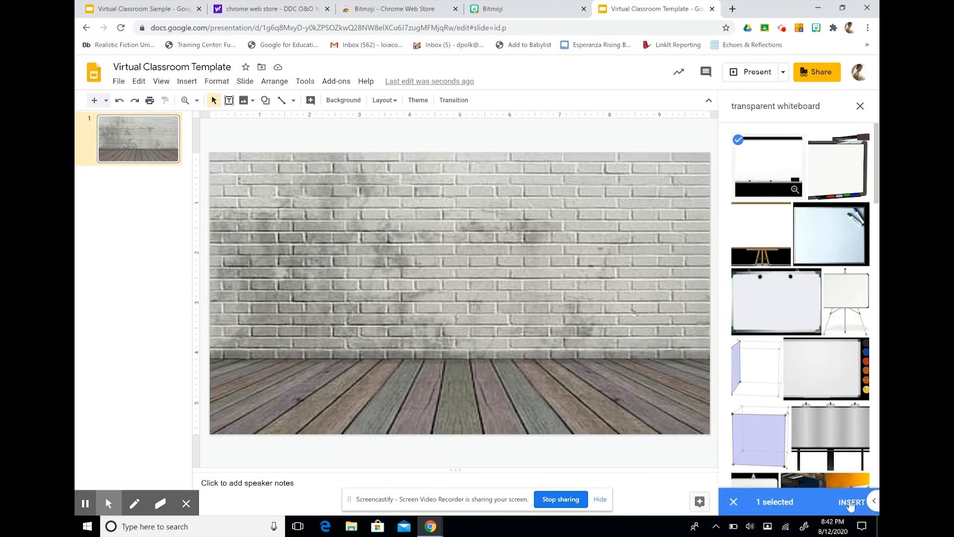
{"action": "left_click", "coordinate": [852, 501]}
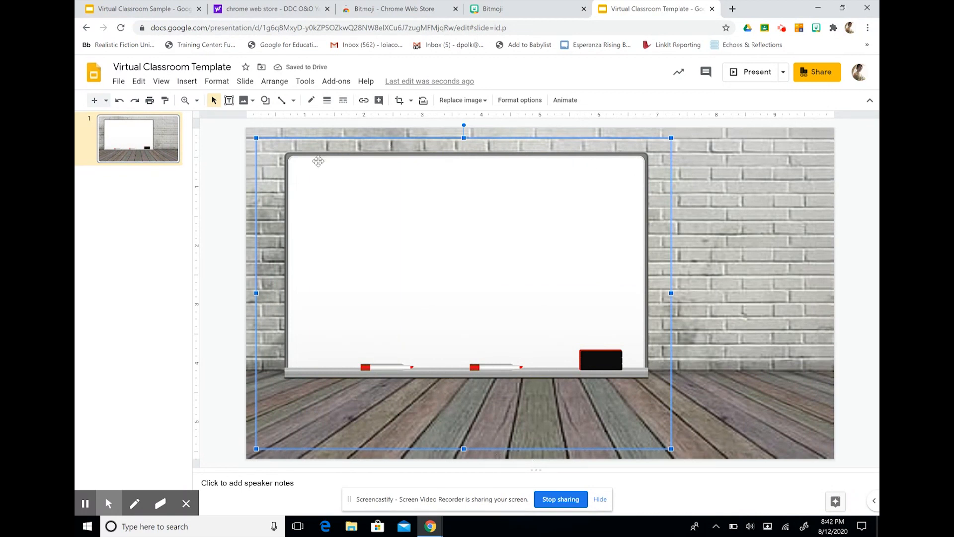
{"action": "mouse_move", "coordinate": [541, 325]}
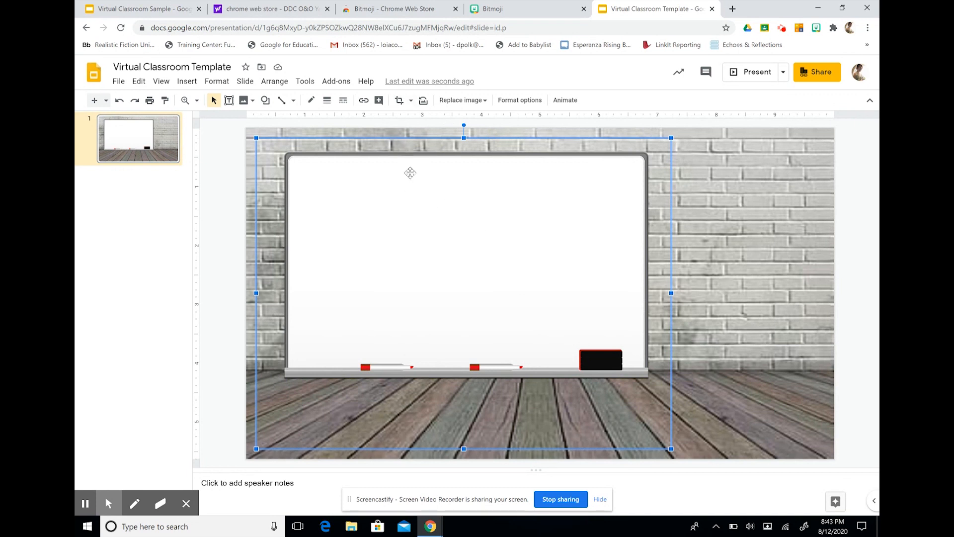
{"action": "mouse_move", "coordinate": [397, 99]}
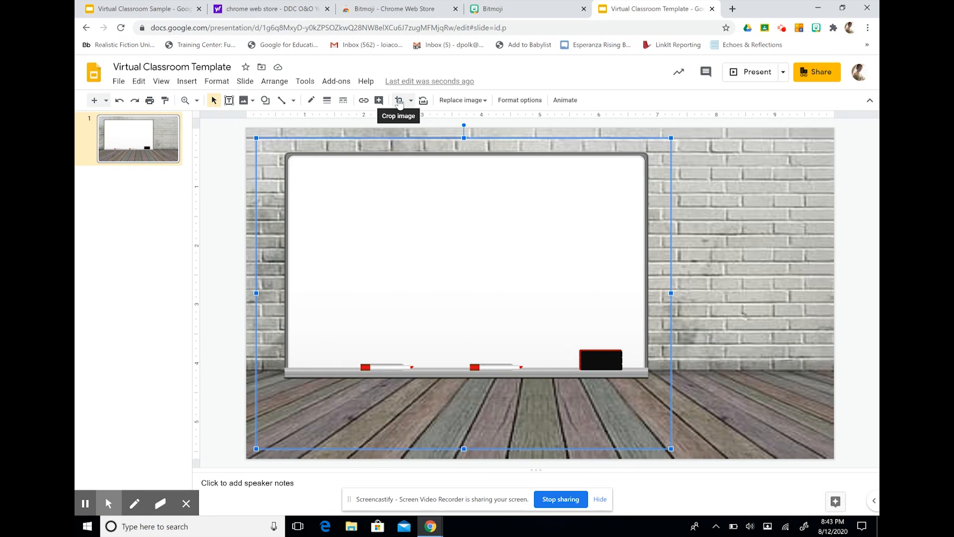
Crop the whiteboard image down to just the board frame
{"action": "left_click", "coordinate": [399, 99]}
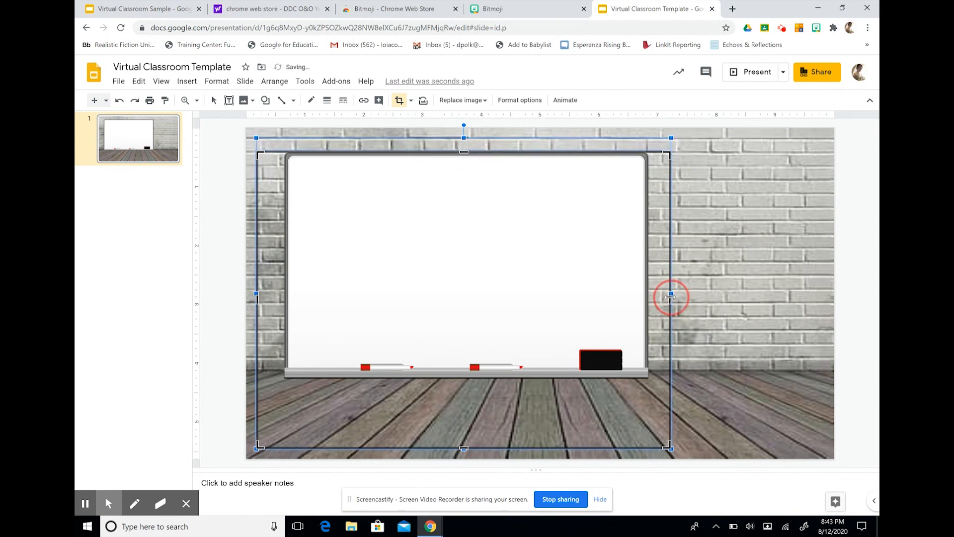
{"action": "left_click_drag", "start_coordinate": [671, 297], "coordinate": [648, 294]}
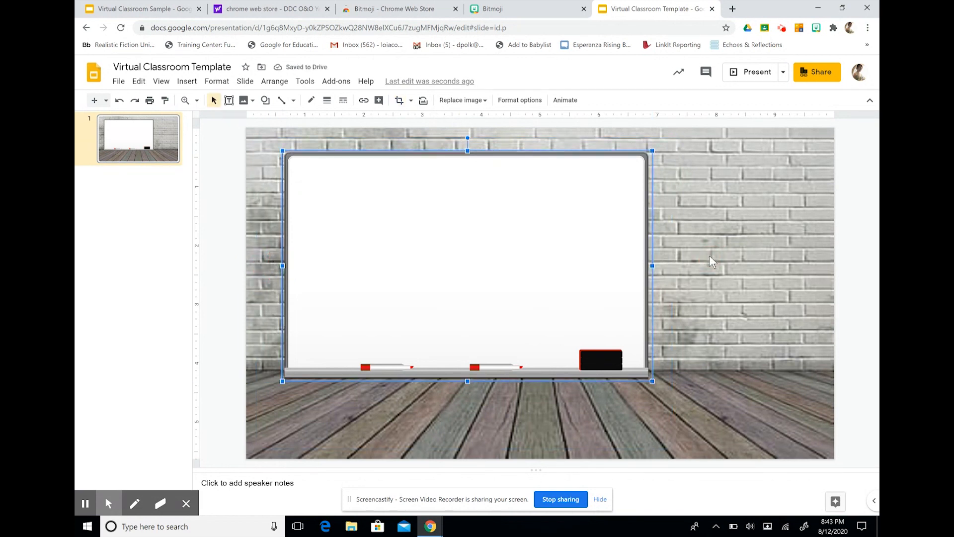
{"action": "mouse_move", "coordinate": [652, 150]}
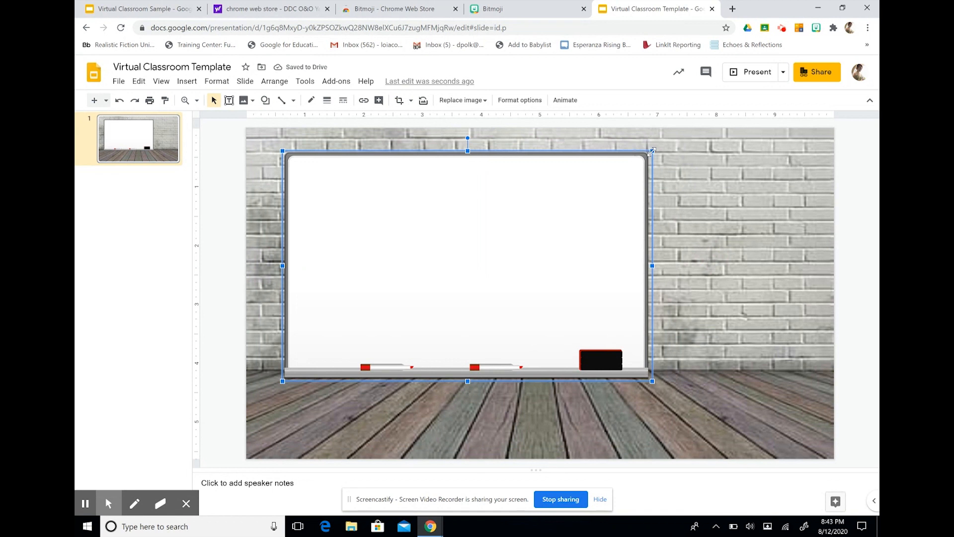
Shrink the whiteboard to about half size and centre it on the upper wall
{"action": "left_click_drag", "start_coordinate": [651, 150], "coordinate": [511, 244]}
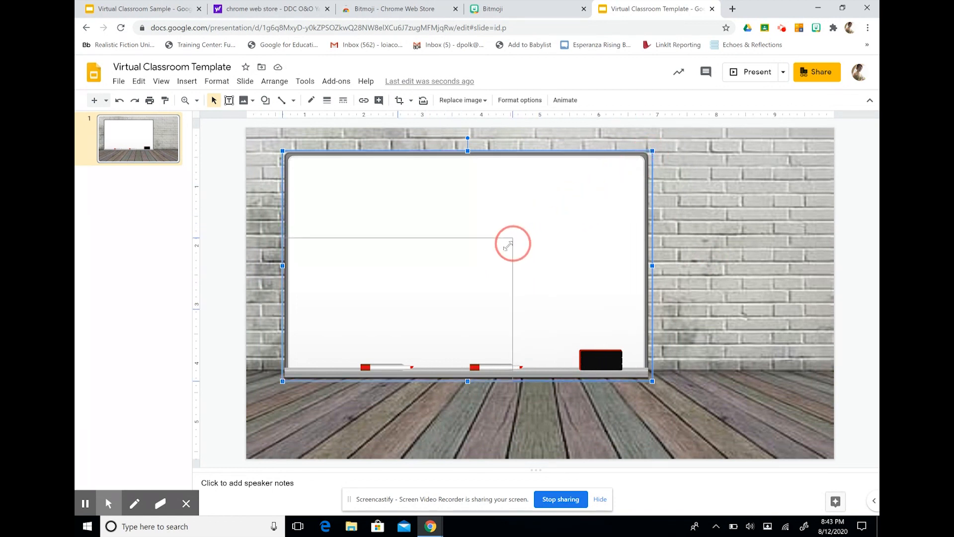
{"action": "left_click_drag", "start_coordinate": [511, 243], "coordinate": [559, 203]}
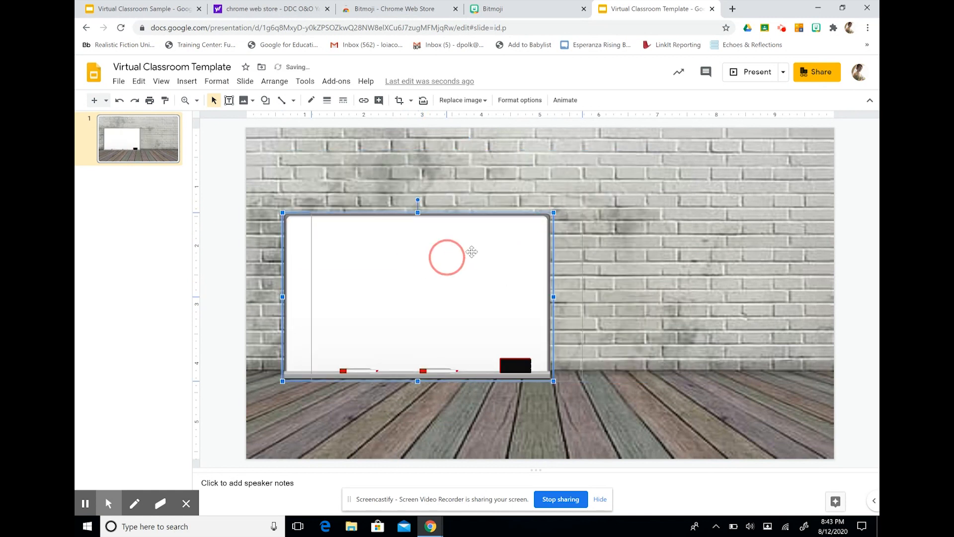
{"action": "left_click_drag", "start_coordinate": [447, 256], "coordinate": [524, 193]}
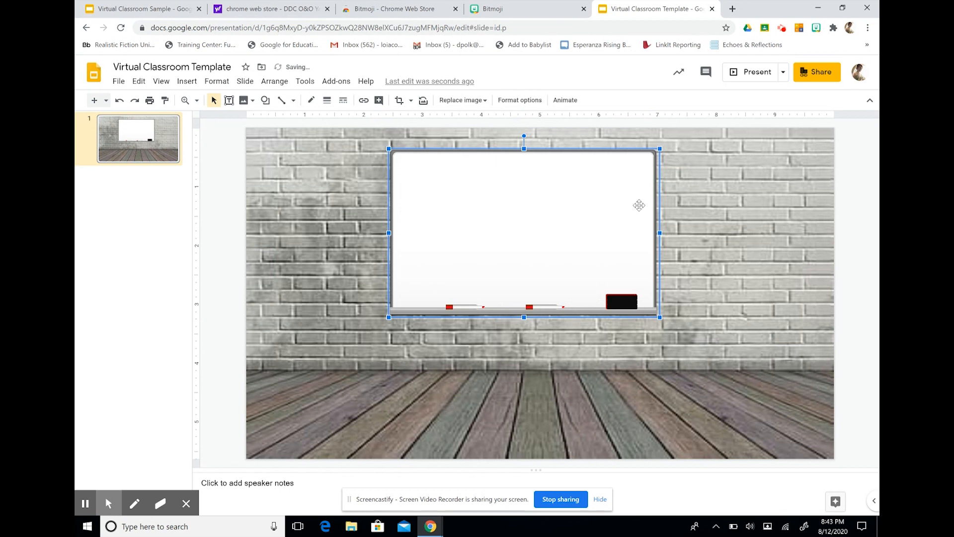
{"action": "mouse_move", "coordinate": [271, 151]}
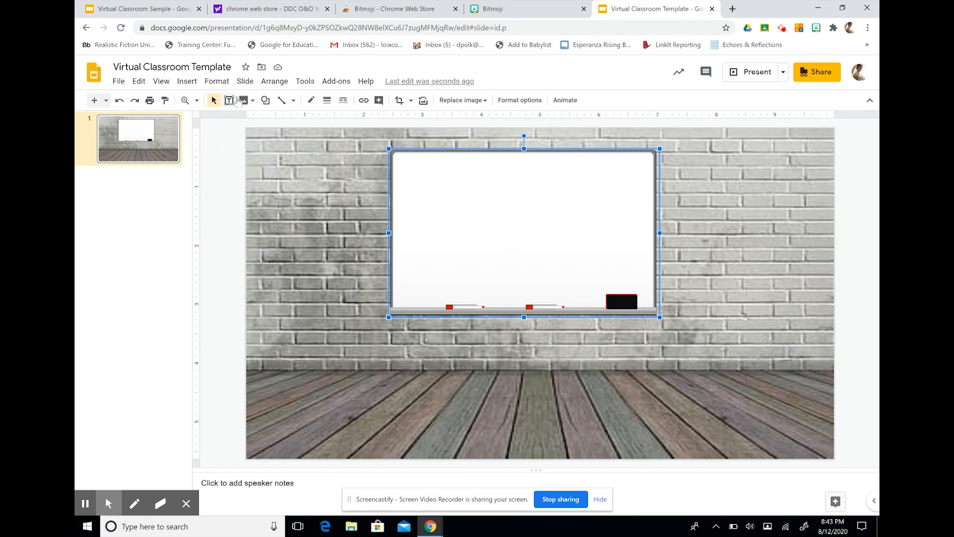
Insert the light wooden desk from a 'transparent desk' search and stand it right of the whiteboard
{"action": "left_click", "coordinate": [243, 100]}
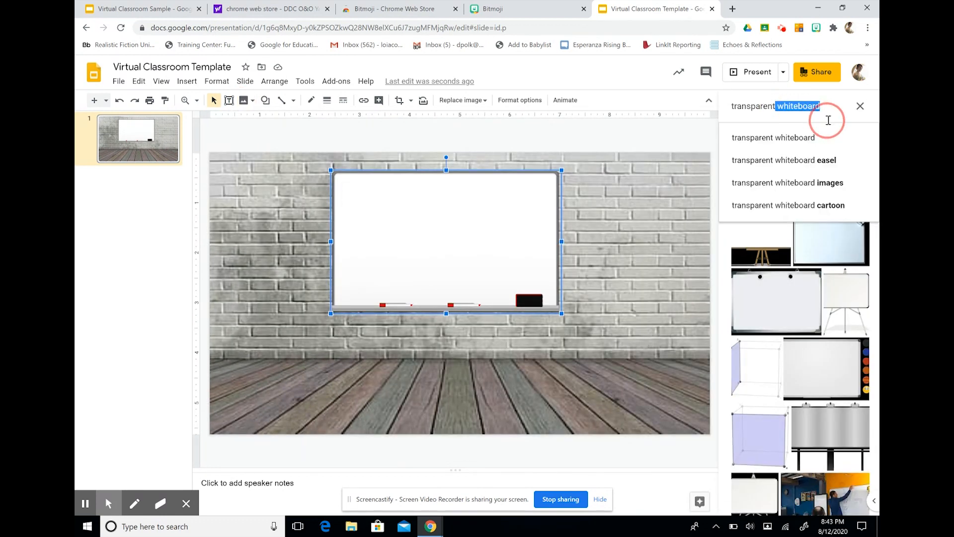
{"action": "type", "text": "transparent desk"}
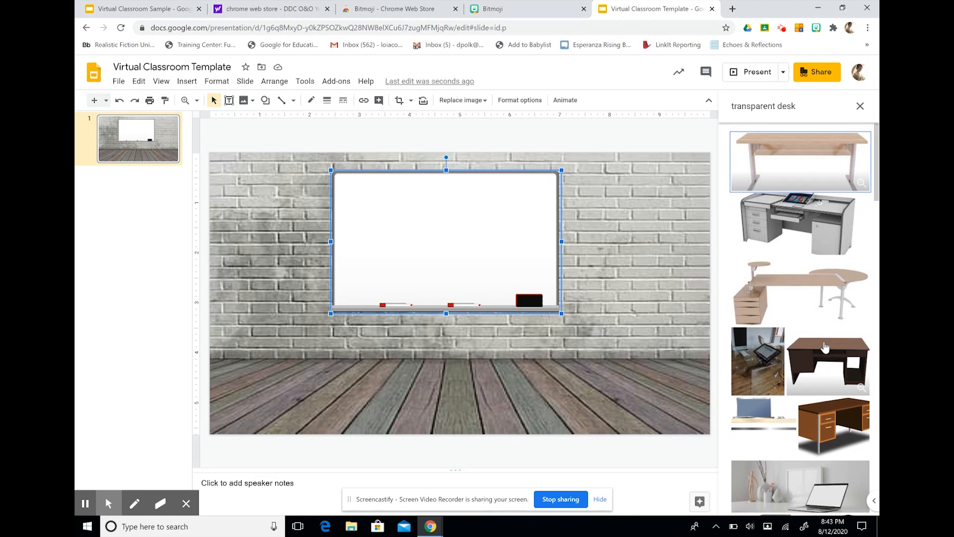
{"action": "left_click", "coordinate": [800, 160]}
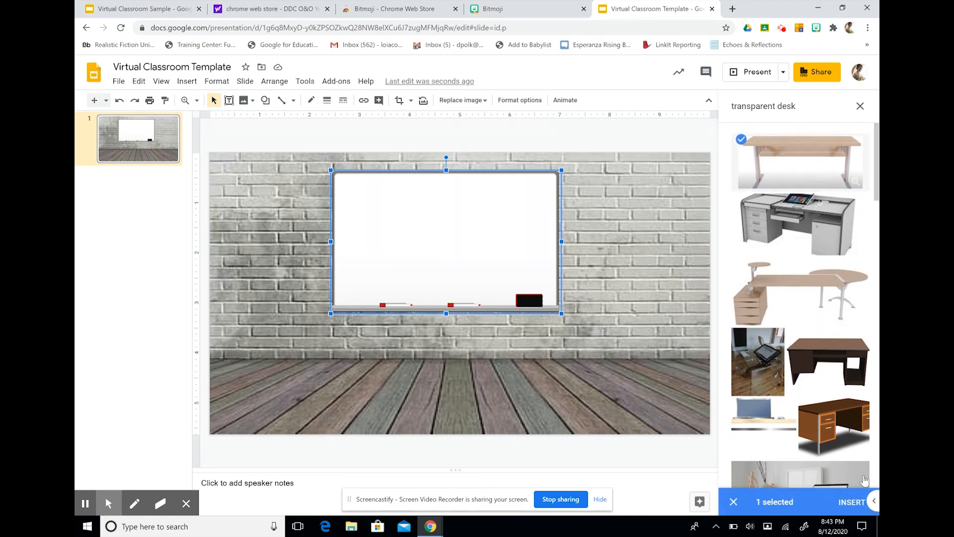
{"action": "left_click", "coordinate": [851, 501]}
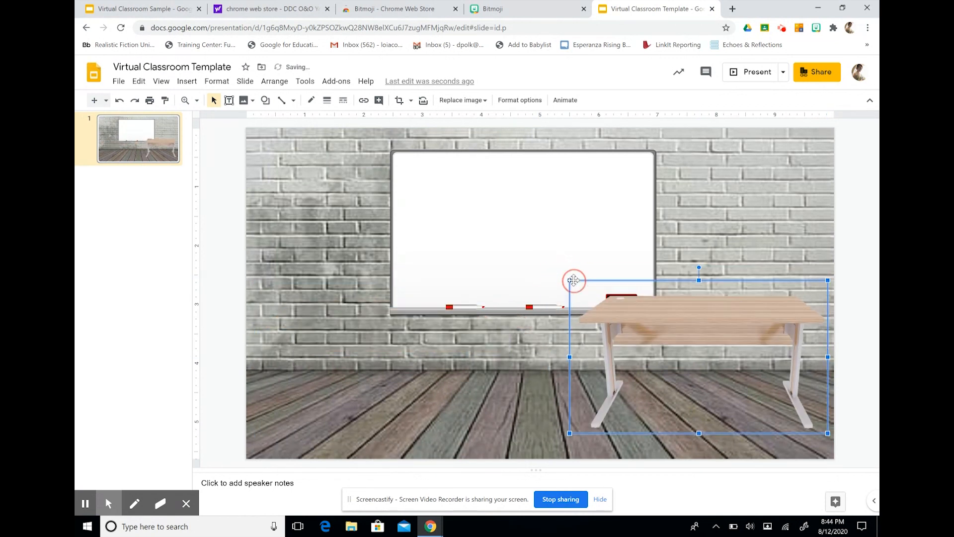
{"action": "left_click", "coordinate": [444, 351]}
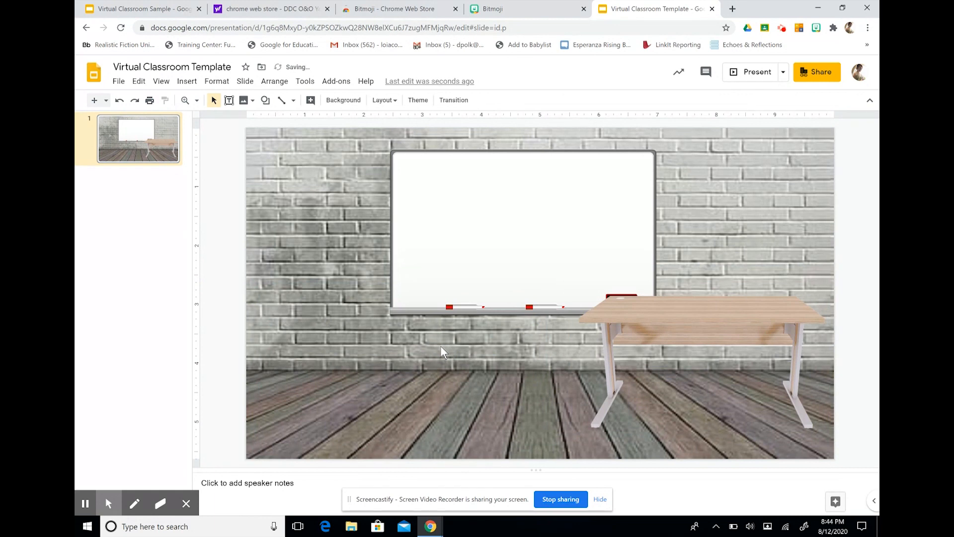
{"action": "mouse_move", "coordinate": [242, 99]}
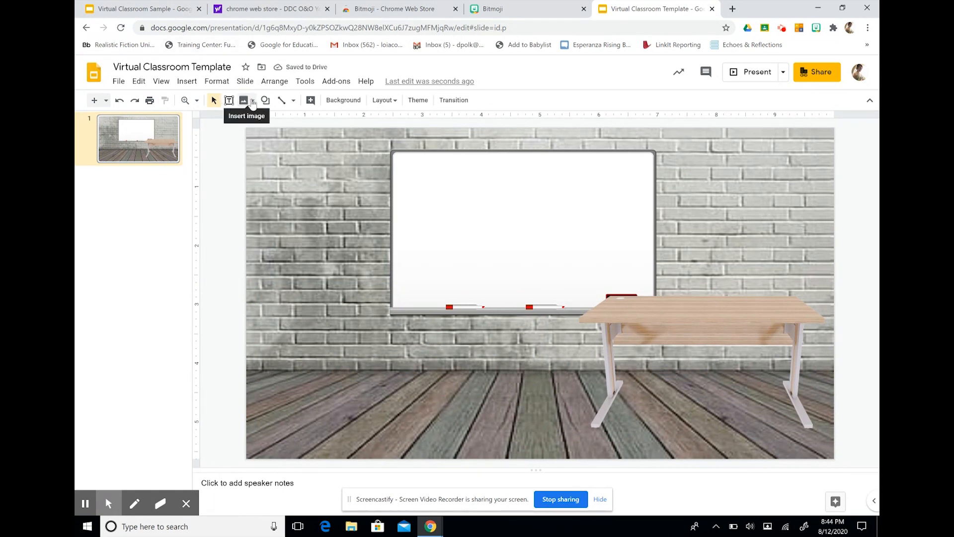
Insert the blue-screen laptop from a 'transparent laptop' search, shrink it and set it on the desk
{"action": "left_click", "coordinate": [243, 100]}
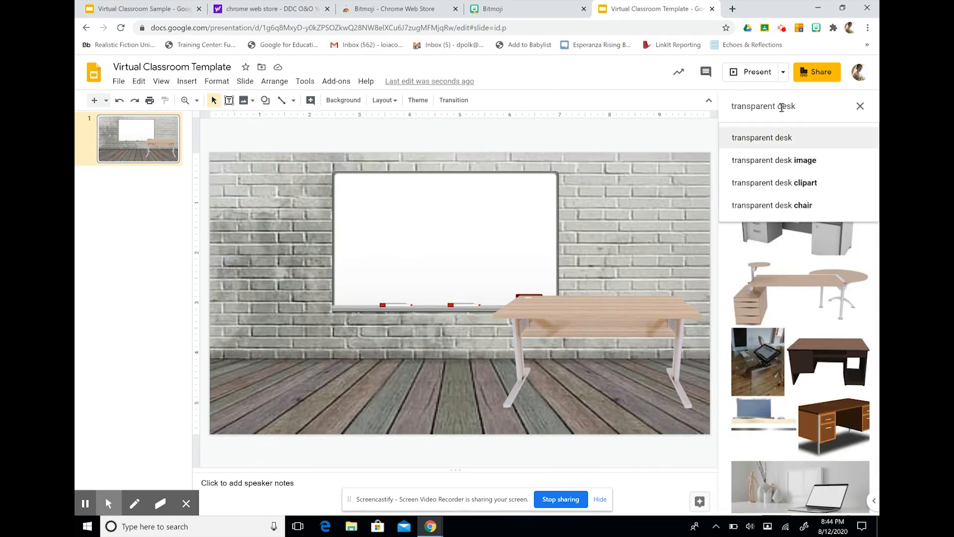
{"action": "double_click", "coordinate": [787, 106]}
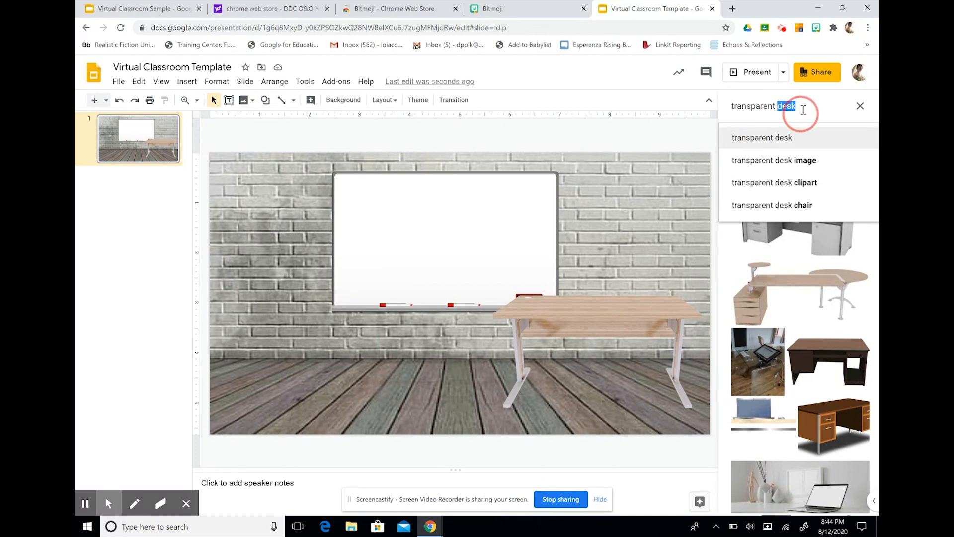
{"action": "type", "text": "transparent laptop"}
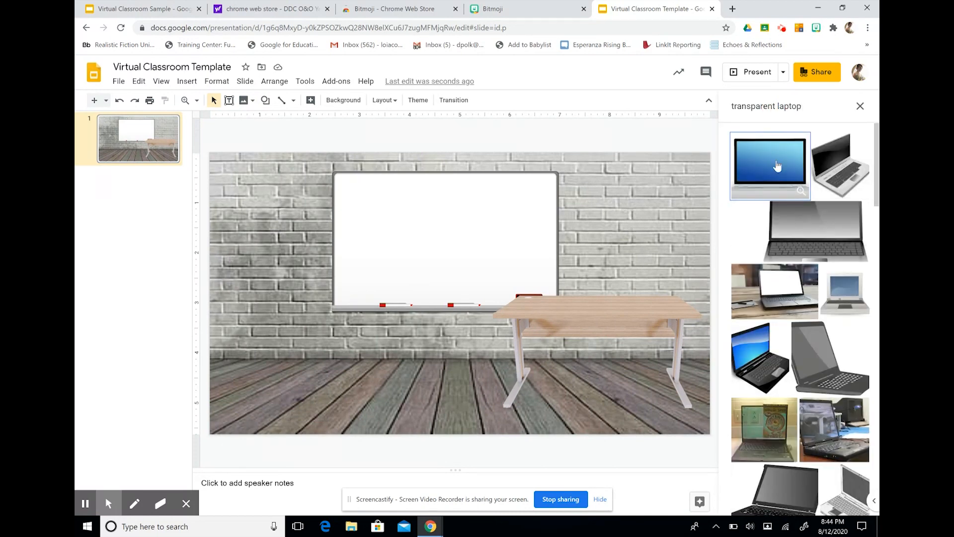
{"action": "left_click", "coordinate": [770, 166]}
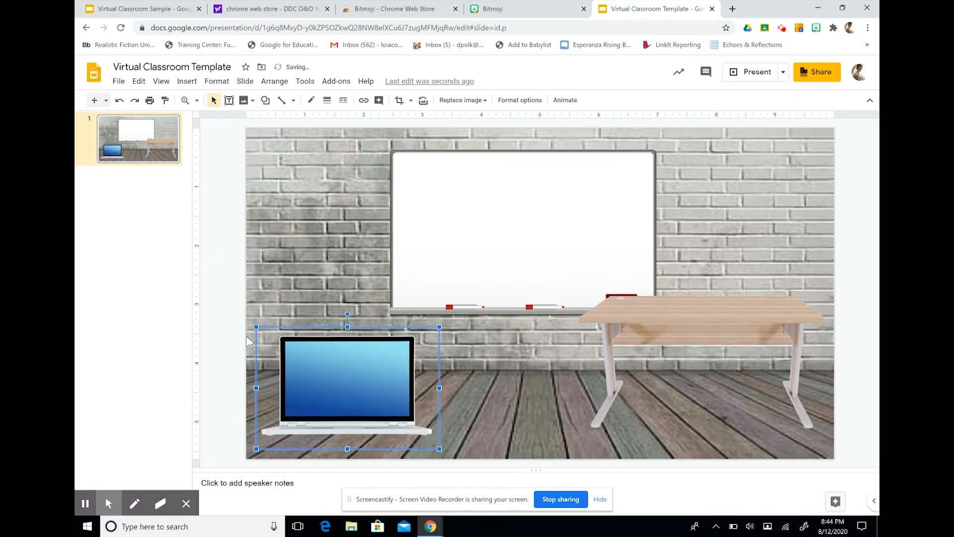
{"action": "left_click_drag", "start_coordinate": [347, 388], "coordinate": [371, 404]}
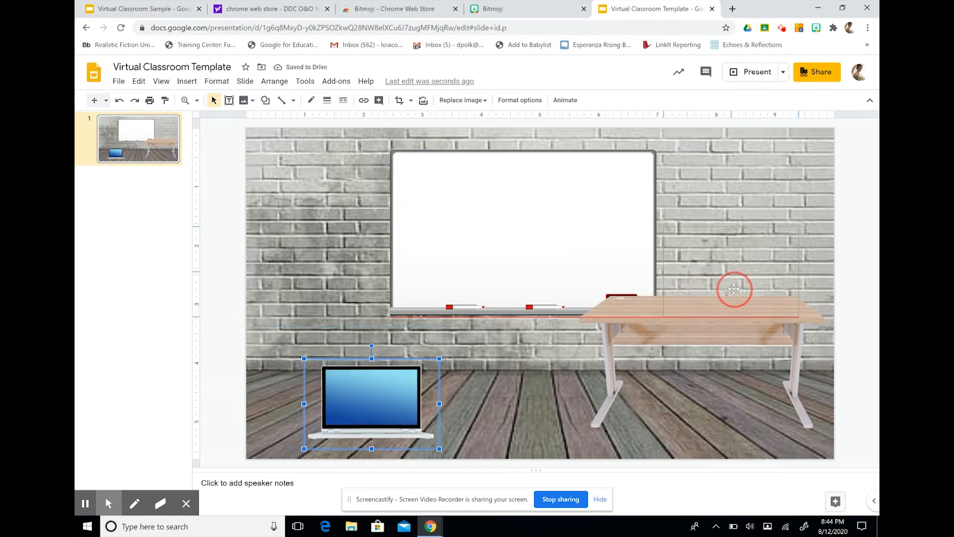
{"action": "left_click", "coordinate": [243, 99]}
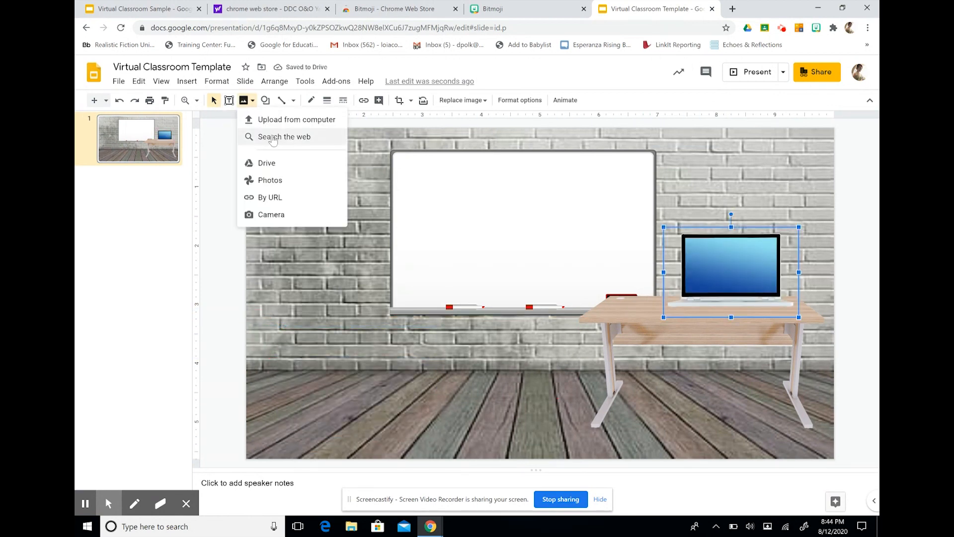
Insert an ocean water picture and move it over the window on the upper-left wall
{"action": "left_click", "coordinate": [283, 136]}
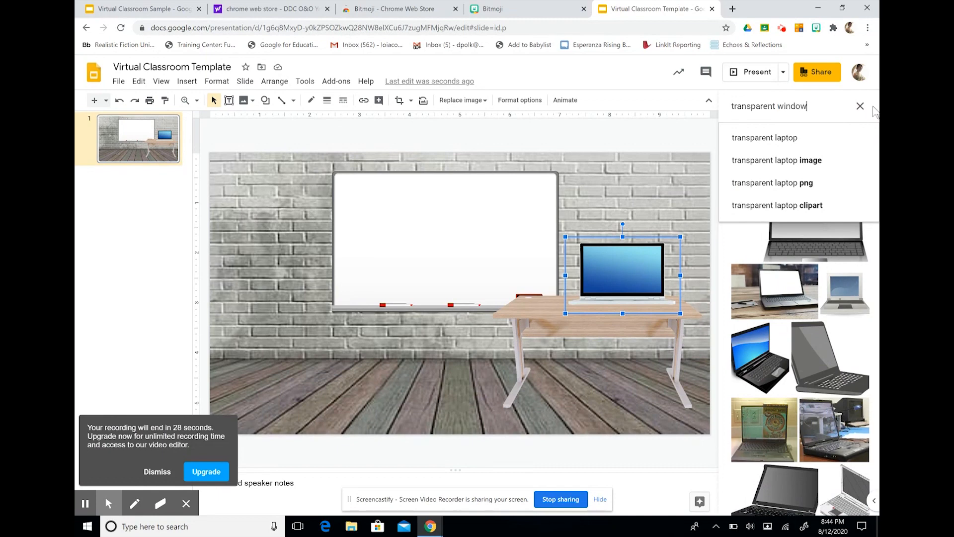
{"action": "left_click", "coordinate": [860, 107]}
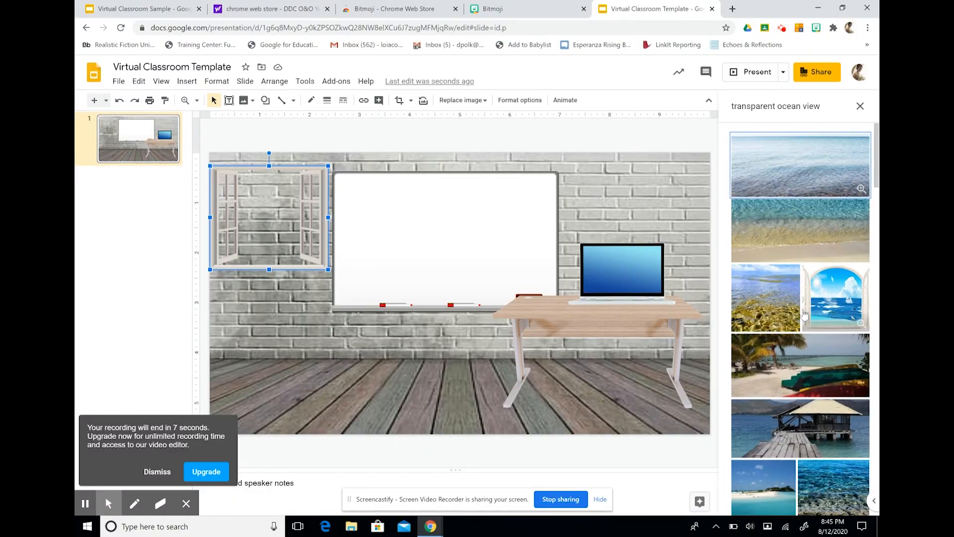
{"action": "scroll", "scroll_direction": "down", "scroll_amount": 3}
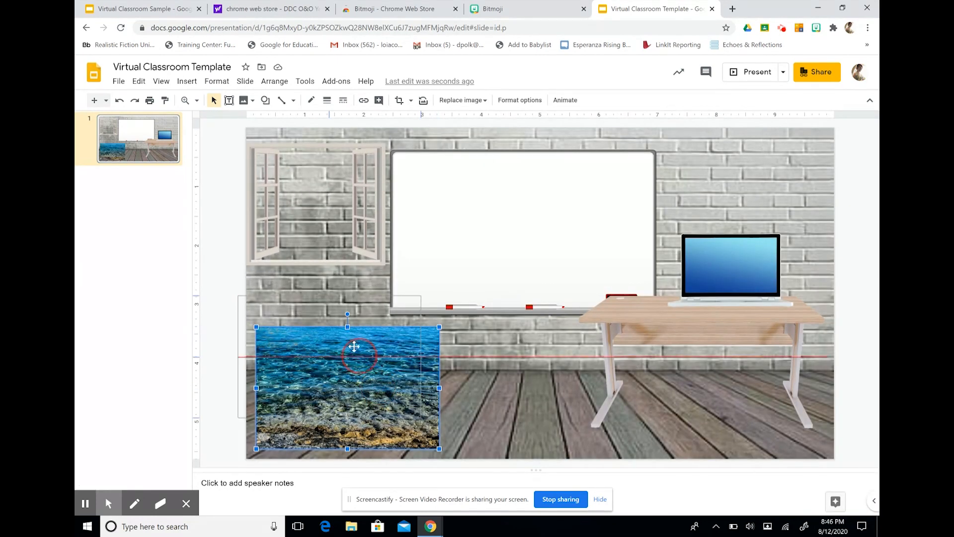
{"action": "left_click_drag", "start_coordinate": [355, 347], "coordinate": [351, 210]}
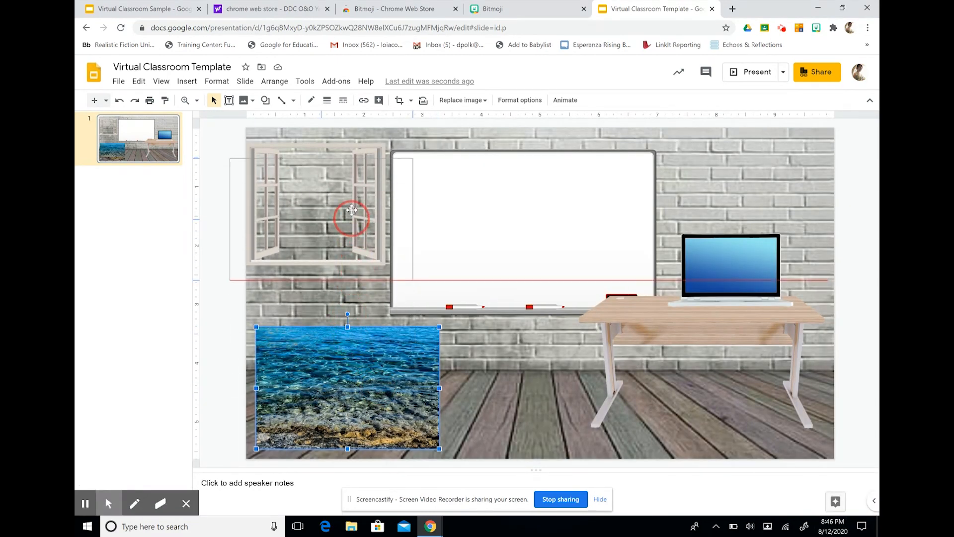
{"action": "left_click_drag", "start_coordinate": [347, 388], "coordinate": [322, 209]}
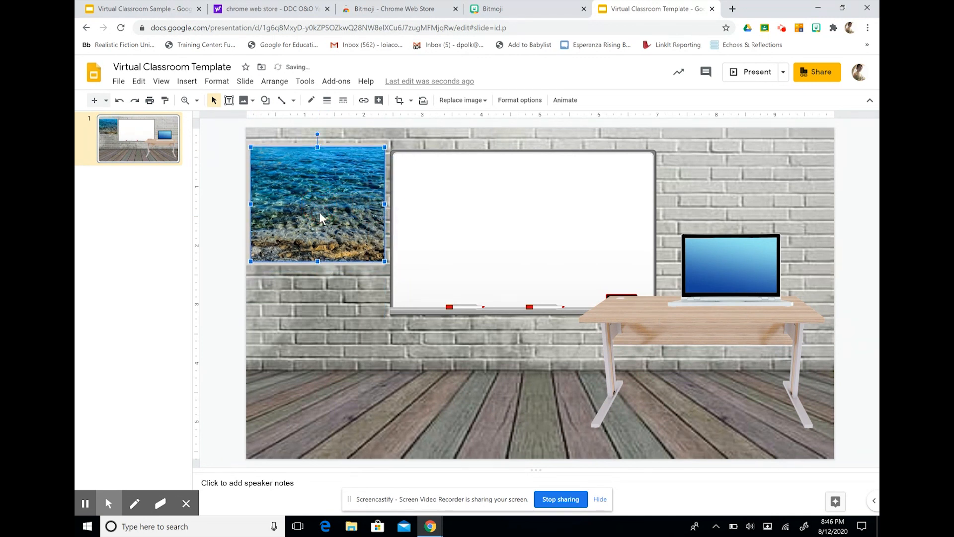
Send the ocean picture backward so it sits behind the window frame
{"action": "right_click", "coordinate": [319, 216]}
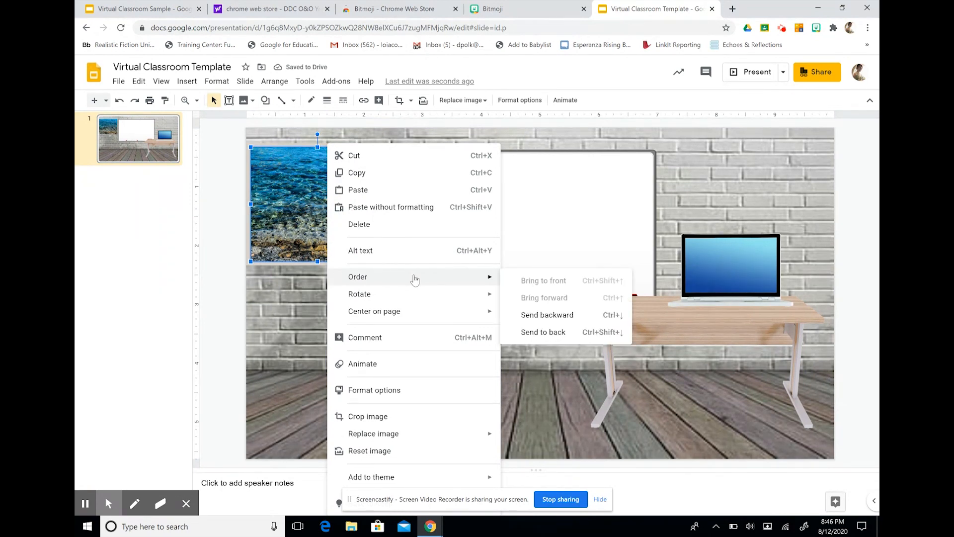
{"action": "mouse_move", "coordinate": [543, 332]}
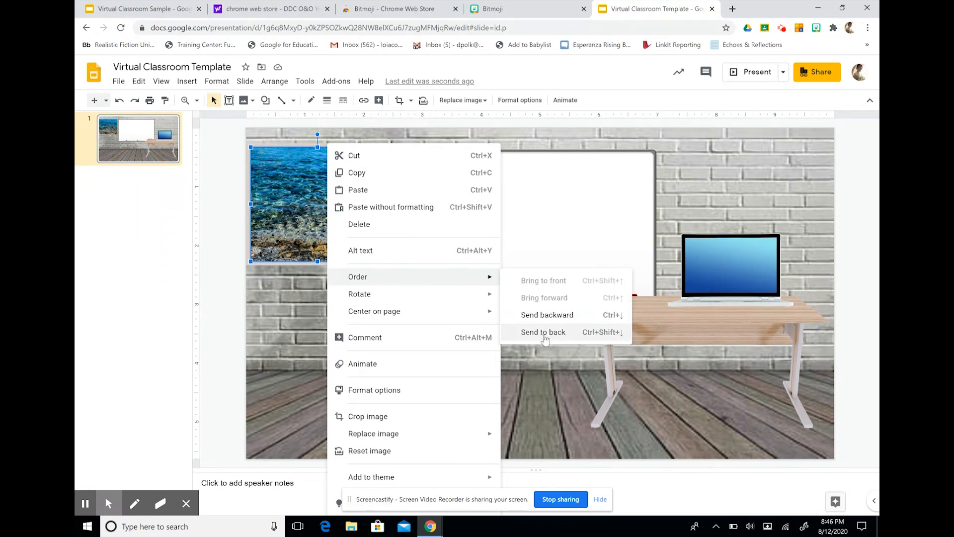
{"action": "left_click", "coordinate": [543, 332]}
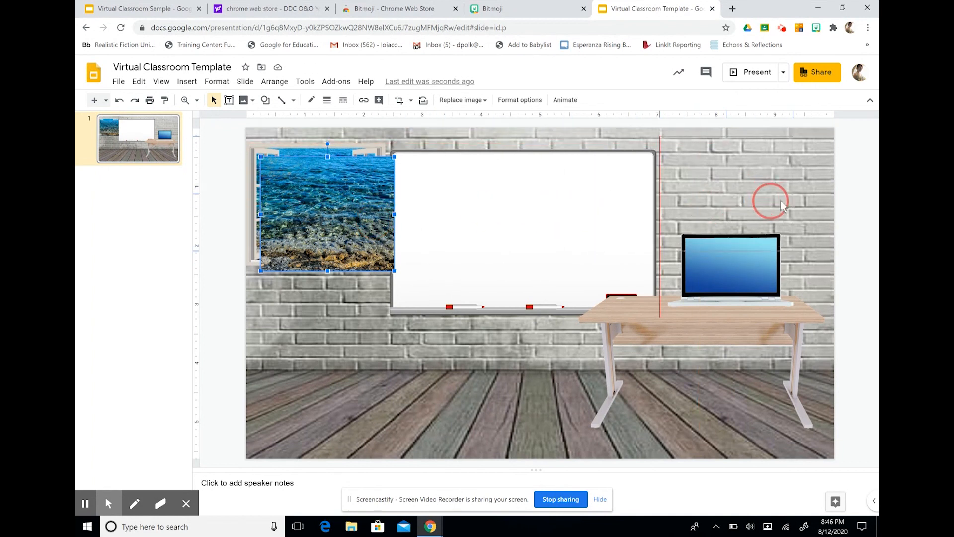
Align the ocean view inside the left window and enlarge the frame over it
{"action": "left_click_drag", "start_coordinate": [327, 213], "coordinate": [740, 204]}
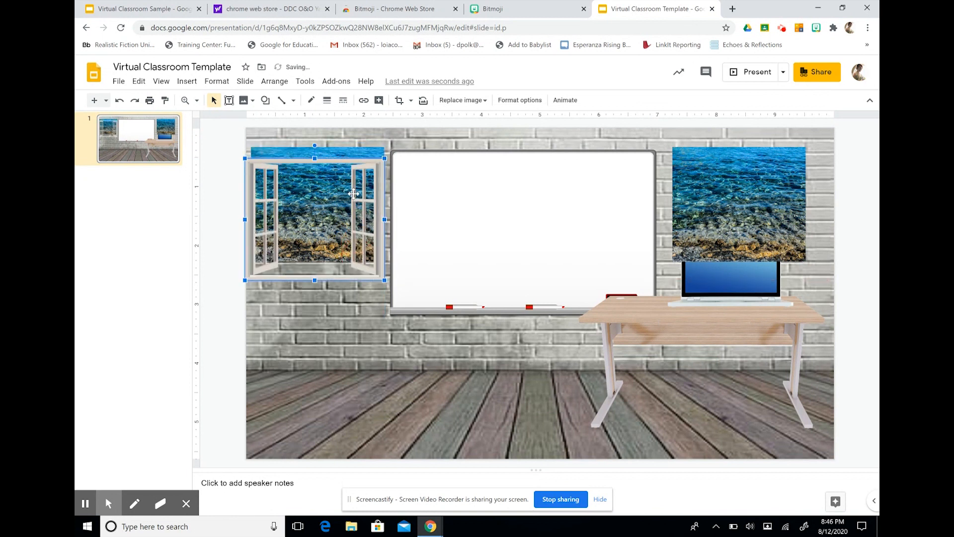
{"action": "left_click_drag", "start_coordinate": [353, 194], "coordinate": [321, 209]}
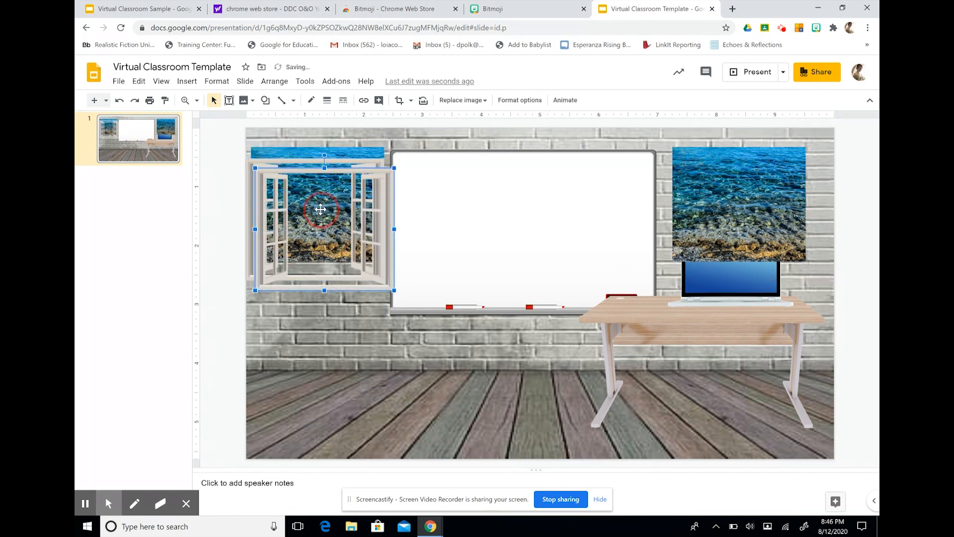
{"action": "mouse_move", "coordinate": [746, 191]}
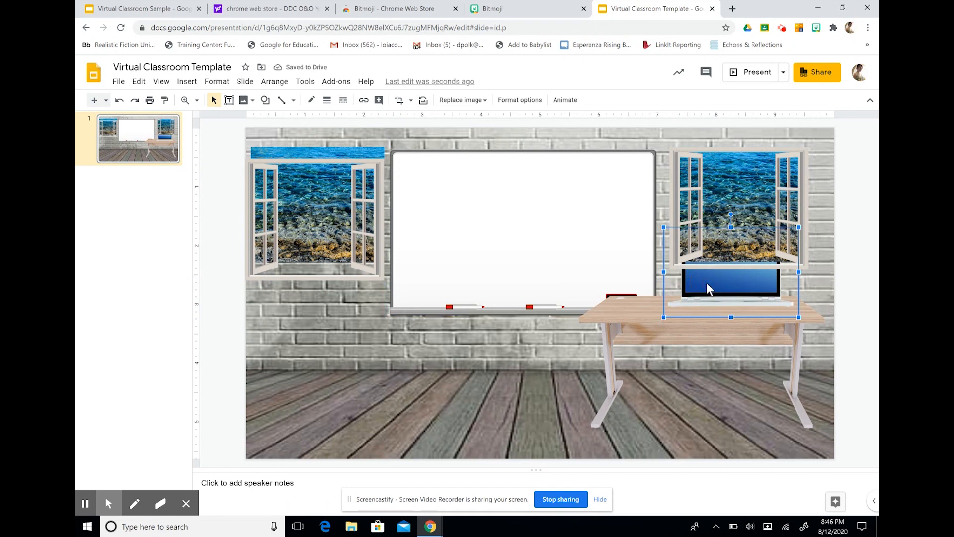
Bring the laptop image in front of the right window using Order > Bring to front
{"action": "right_click", "coordinate": [708, 288]}
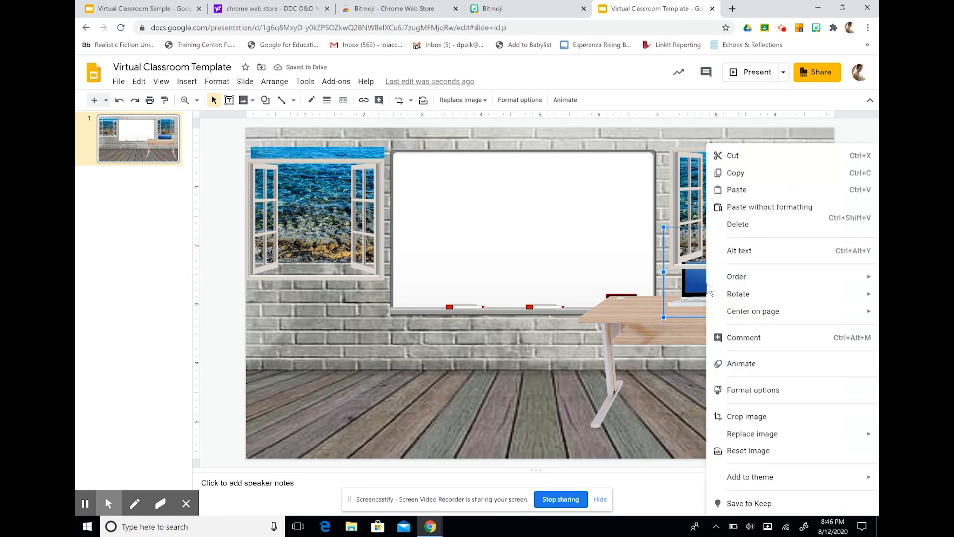
{"action": "mouse_move", "coordinate": [736, 277]}
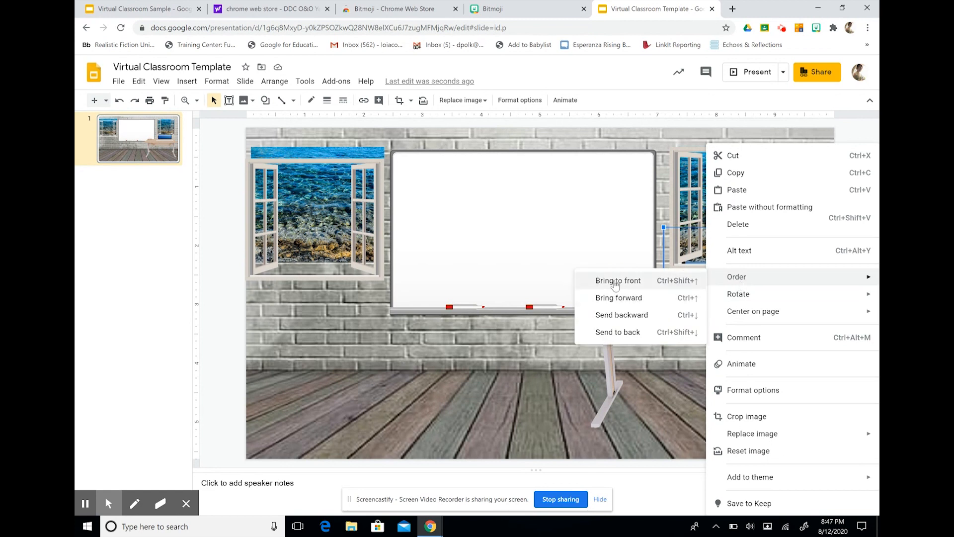
{"action": "left_click", "coordinate": [617, 280]}
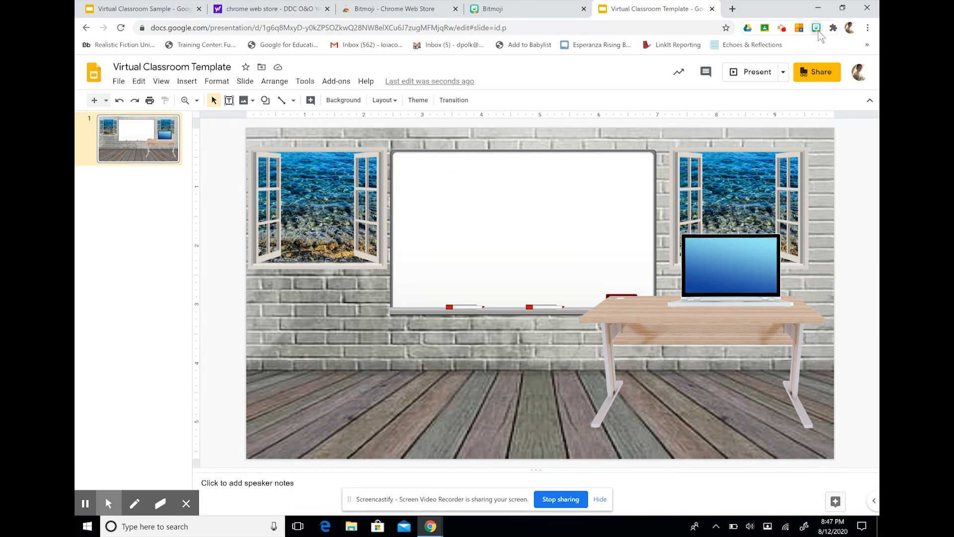
{"action": "mouse_move", "coordinate": [815, 29]}
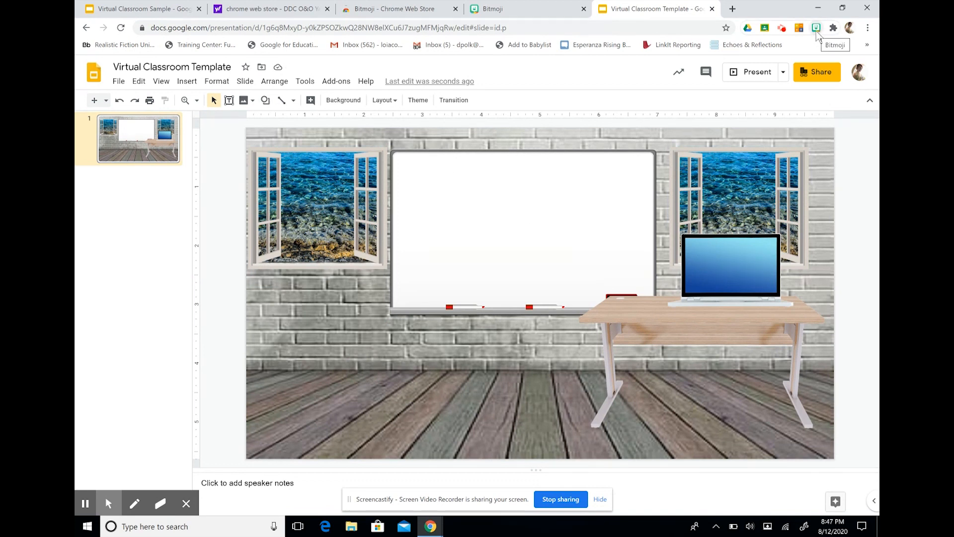
Browse the Bitmoji extension's stickers and copy the chosen dancing Bitmoji image
{"action": "left_click", "coordinate": [815, 28]}
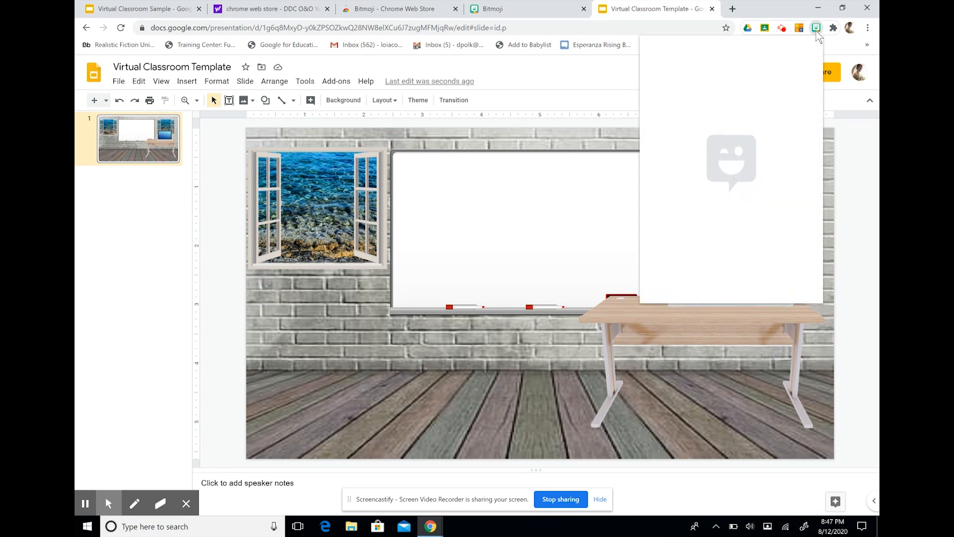
{"action": "left_click", "coordinate": [816, 27]}
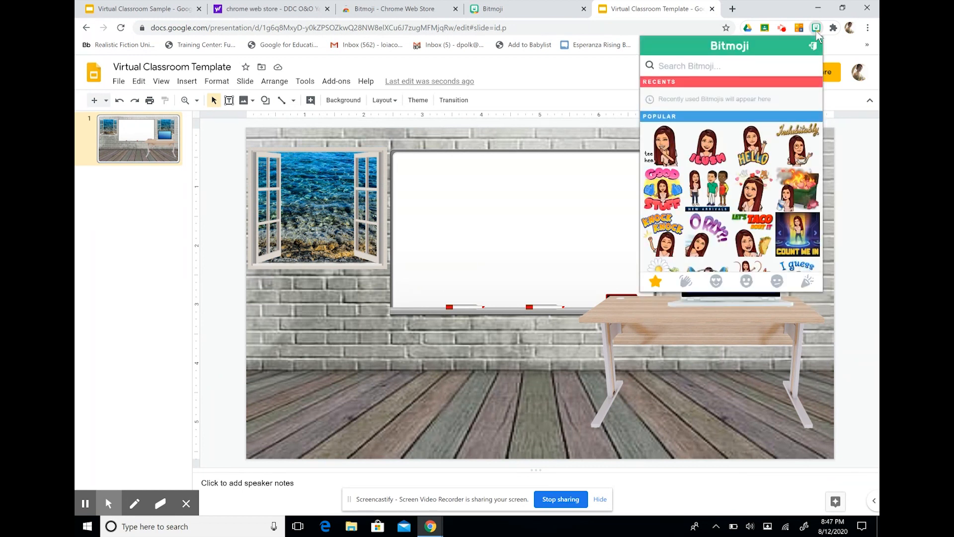
{"action": "mouse_move", "coordinate": [724, 203]}
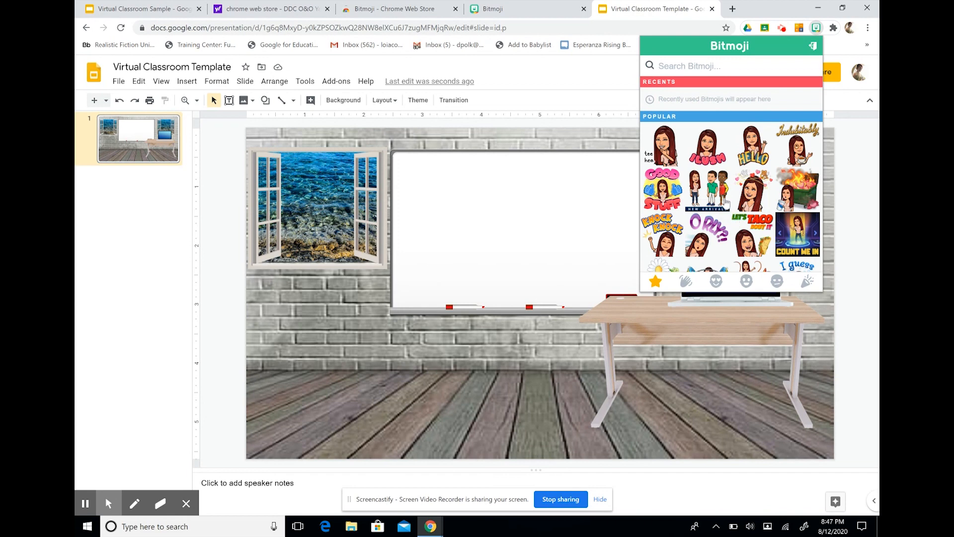
{"action": "scroll", "scroll_direction": "down", "scroll_amount": 3}
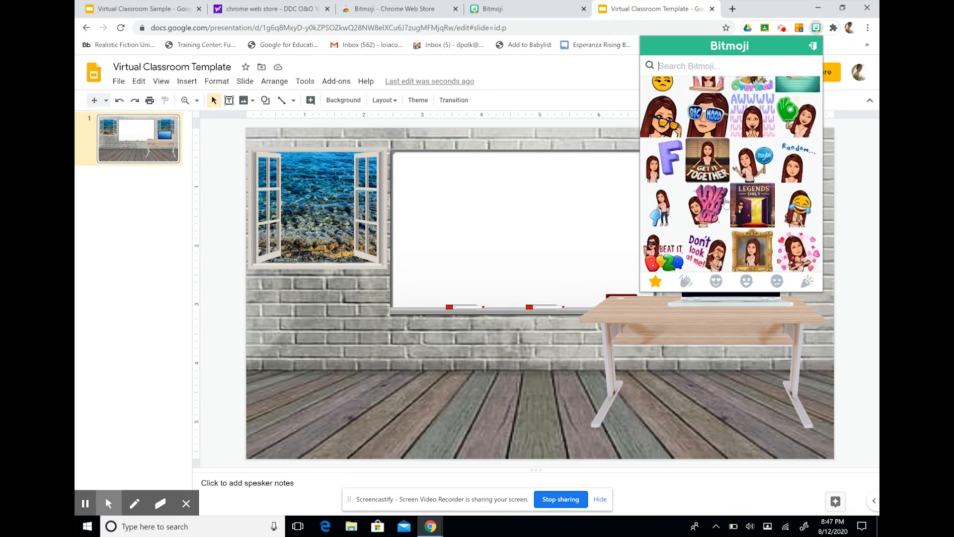
{"action": "scroll", "scroll_direction": "down", "scroll_amount": 3}
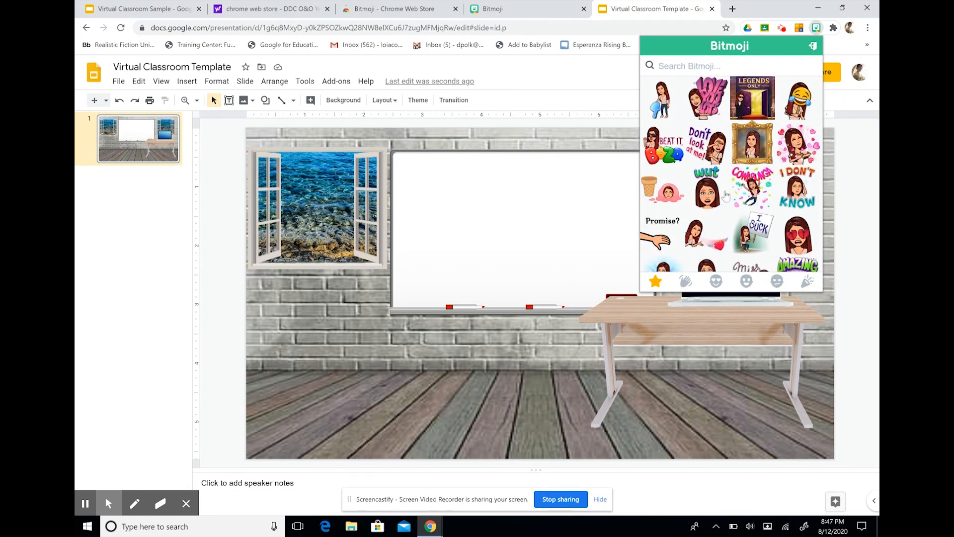
{"action": "scroll", "scroll_direction": "down", "scroll_amount": 3}
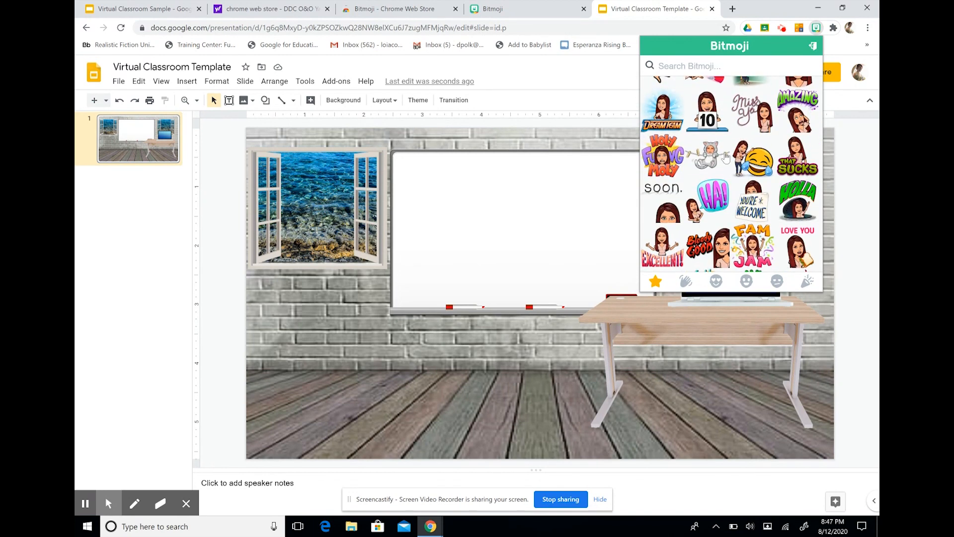
{"action": "scroll", "scroll_direction": "down", "scroll_amount": 3}
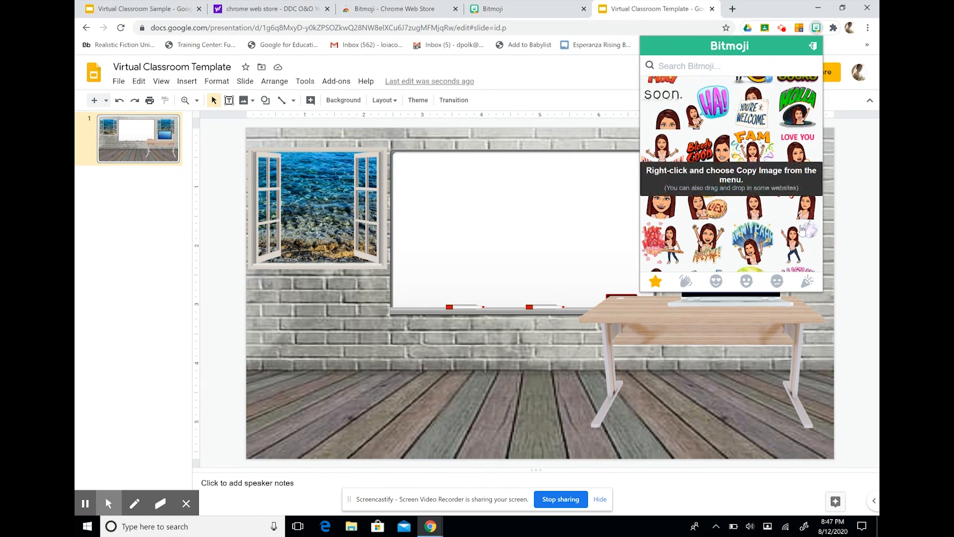
{"action": "right_click", "coordinate": [791, 243]}
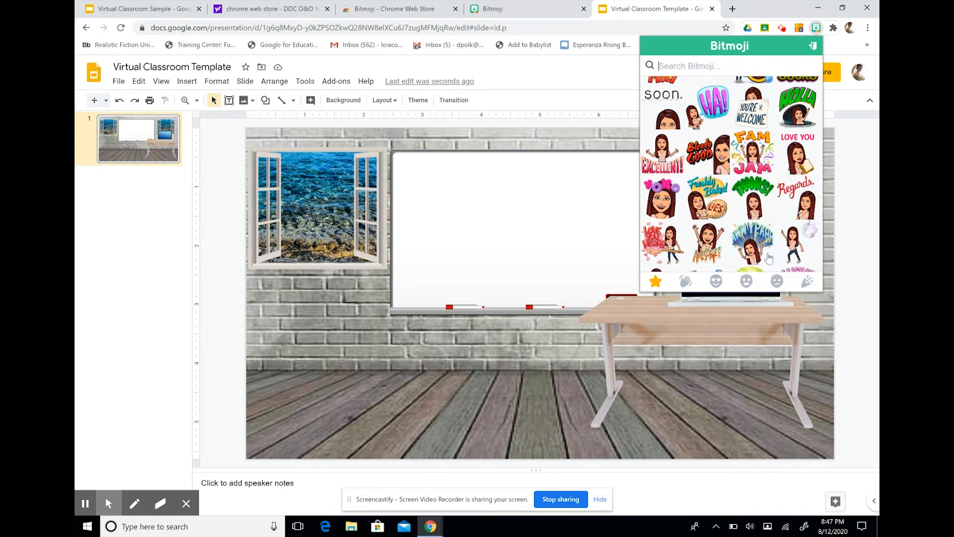
{"action": "mouse_move", "coordinate": [346, 323]}
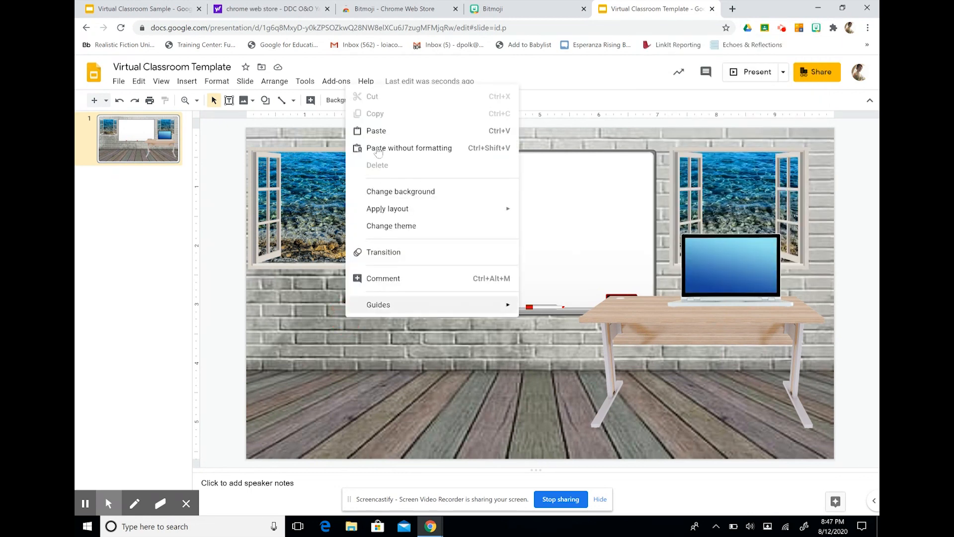
Paste the dancing Bitmoji onto the floor and crop most of the disco ball off its right side
{"action": "left_click", "coordinate": [376, 130]}
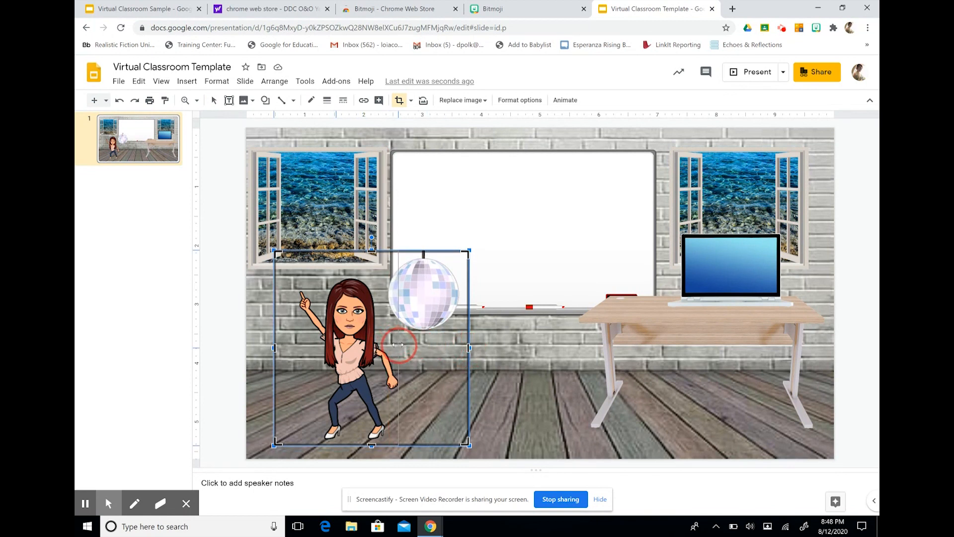
{"action": "left_click_drag", "start_coordinate": [468, 347], "coordinate": [407, 347]}
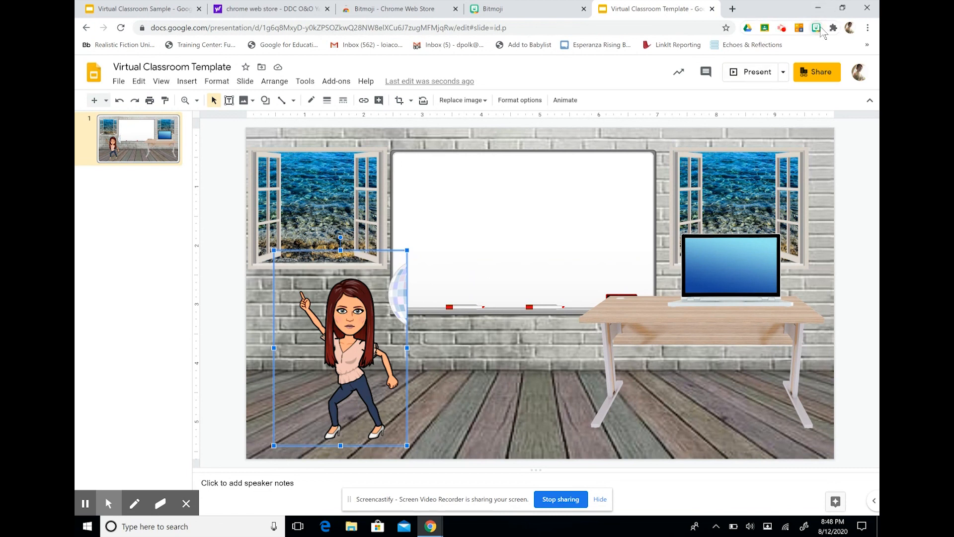
Save the recent dancing Bitmoji from the extension's Recents as a PNG file
{"action": "left_click", "coordinate": [816, 27]}
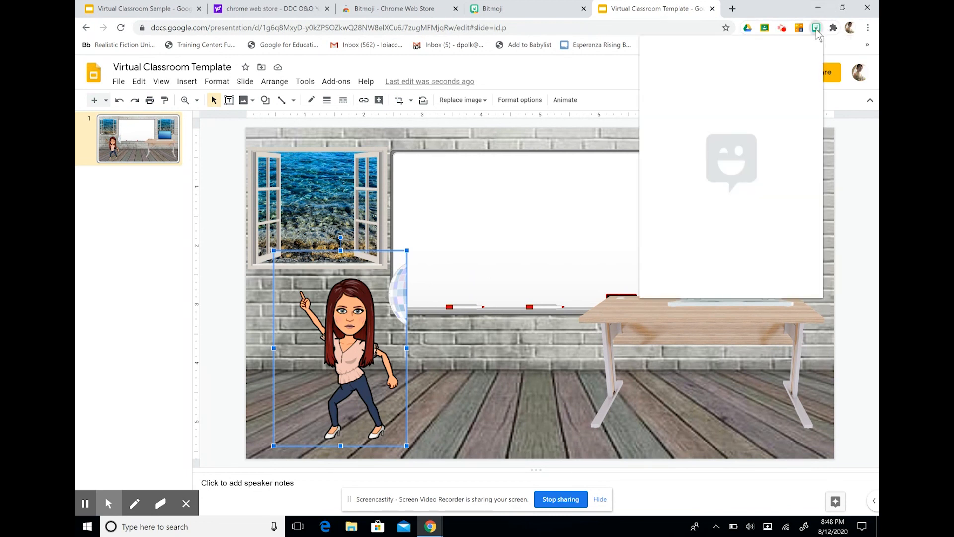
{"action": "left_click", "coordinate": [817, 27]}
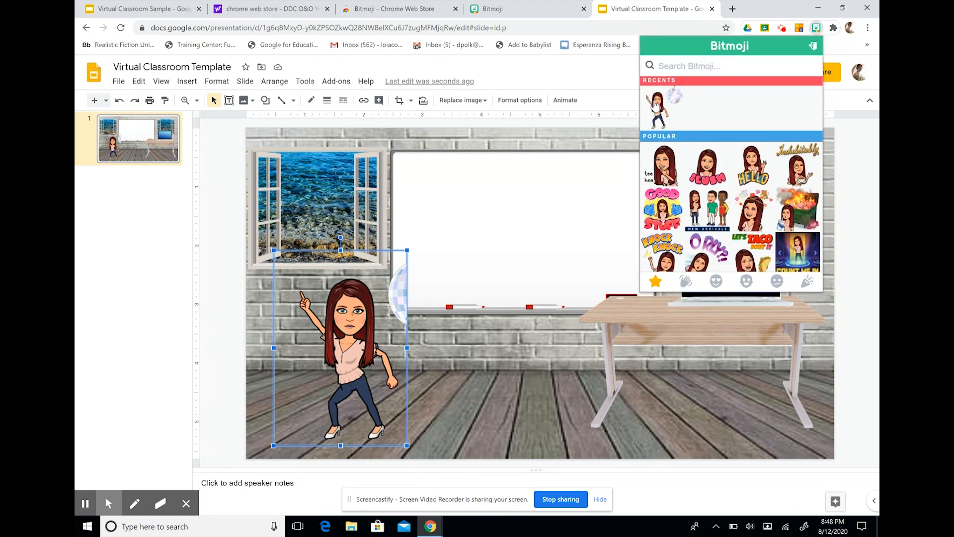
{"action": "right_click", "coordinate": [660, 103]}
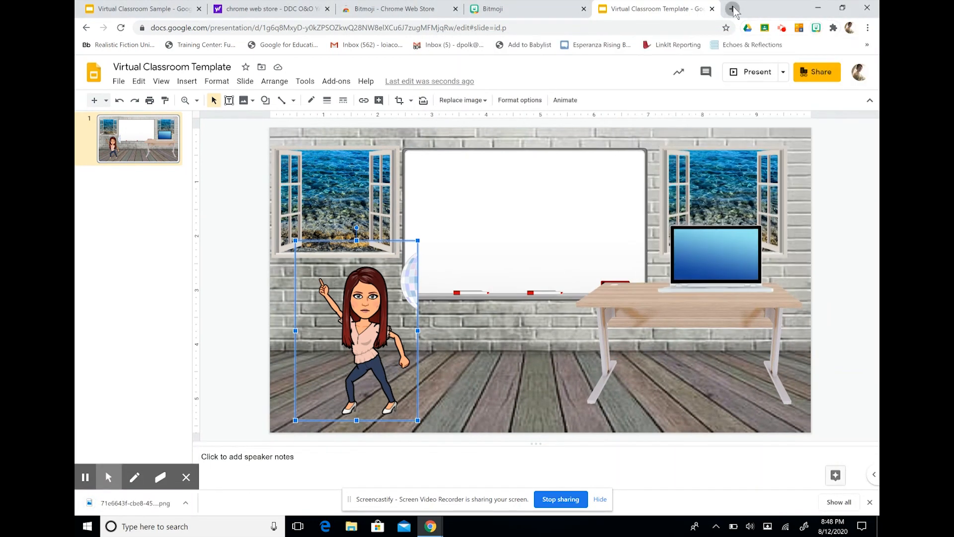
Upload the Bitmoji PNG to remove.bg in a new tab and open its background-removed version in the editor
{"action": "left_click", "coordinate": [734, 9]}
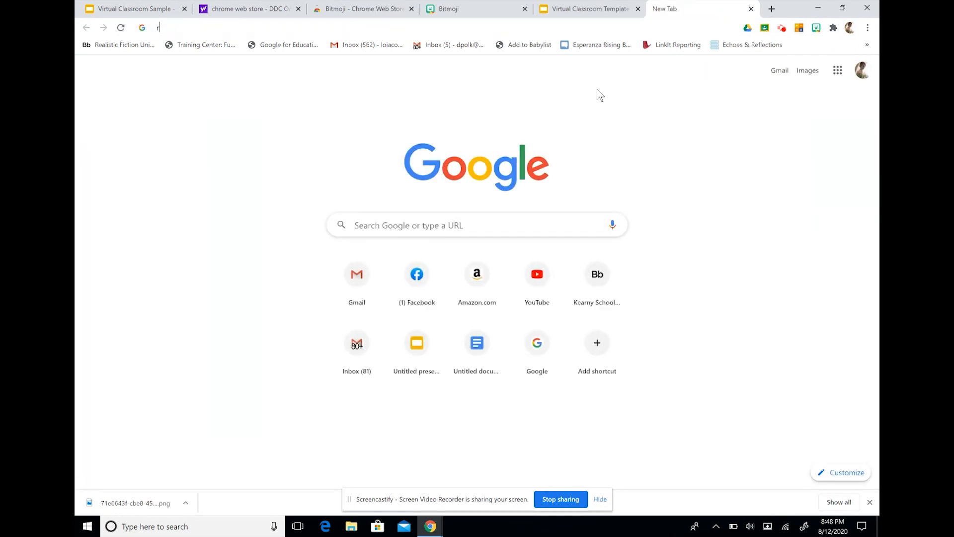
{"action": "type", "text": "remove.bg"}
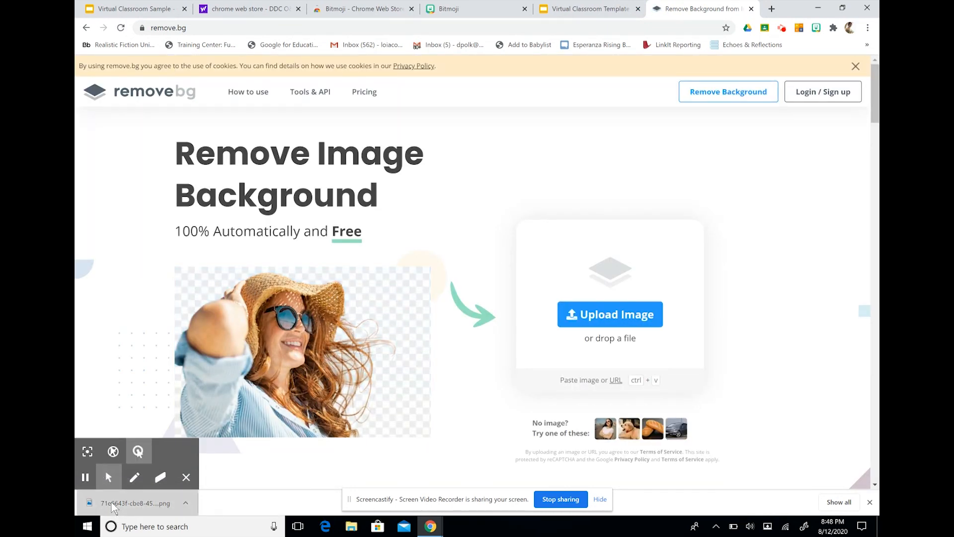
{"action": "left_click", "coordinate": [609, 314]}
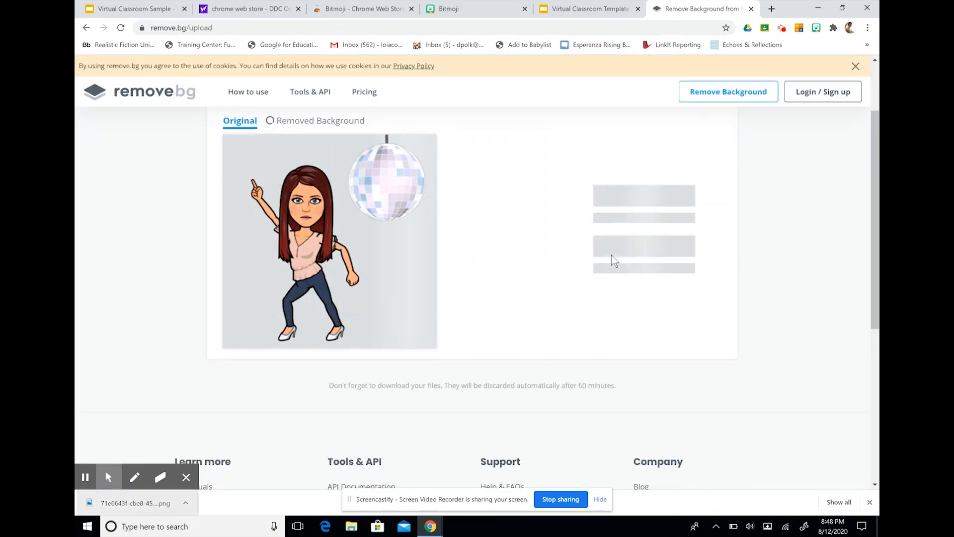
{"action": "left_click", "coordinate": [309, 121]}
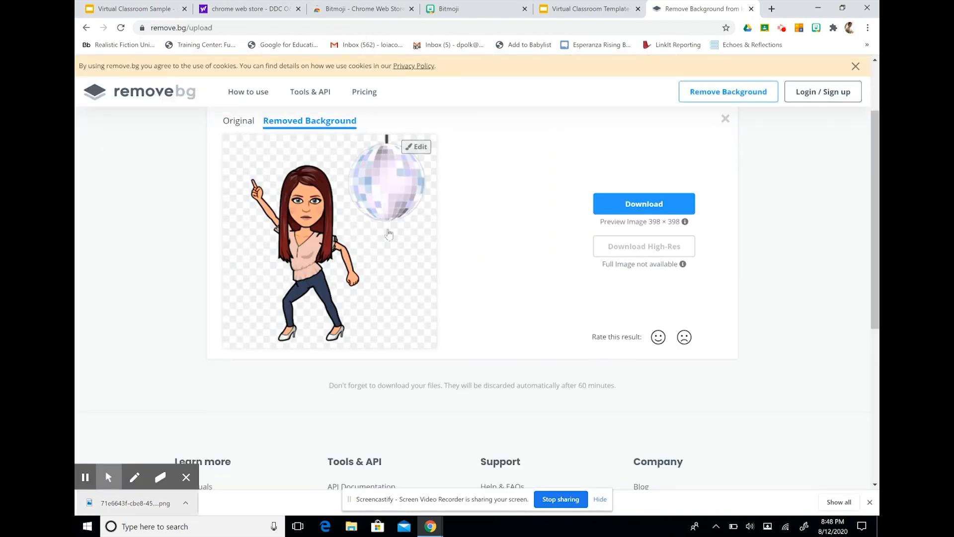
{"action": "left_click", "coordinate": [417, 146]}
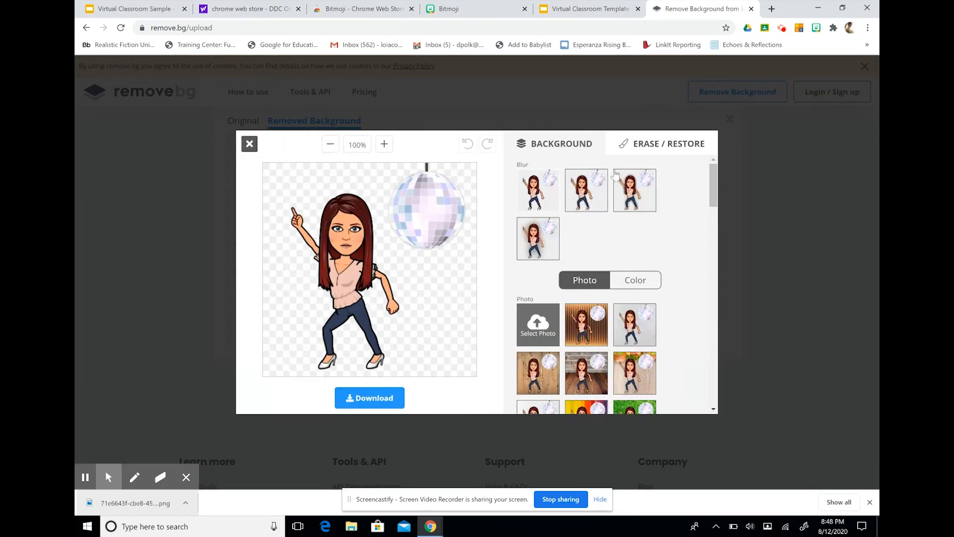
Erase the disco ball from the cut-out with an enlarged Erase/Restore brush
{"action": "left_click", "coordinate": [661, 143]}
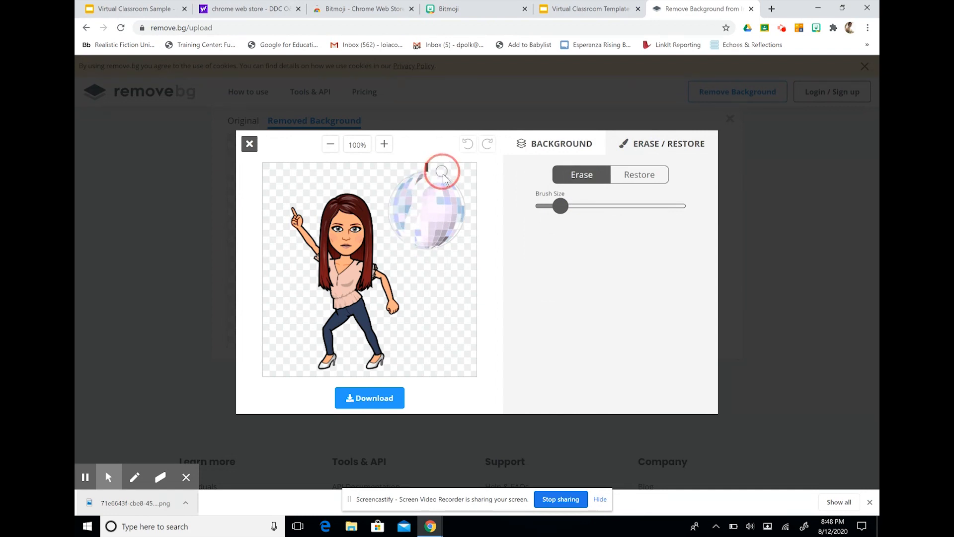
{"action": "left_click_drag", "start_coordinate": [560, 206], "coordinate": [634, 206]}
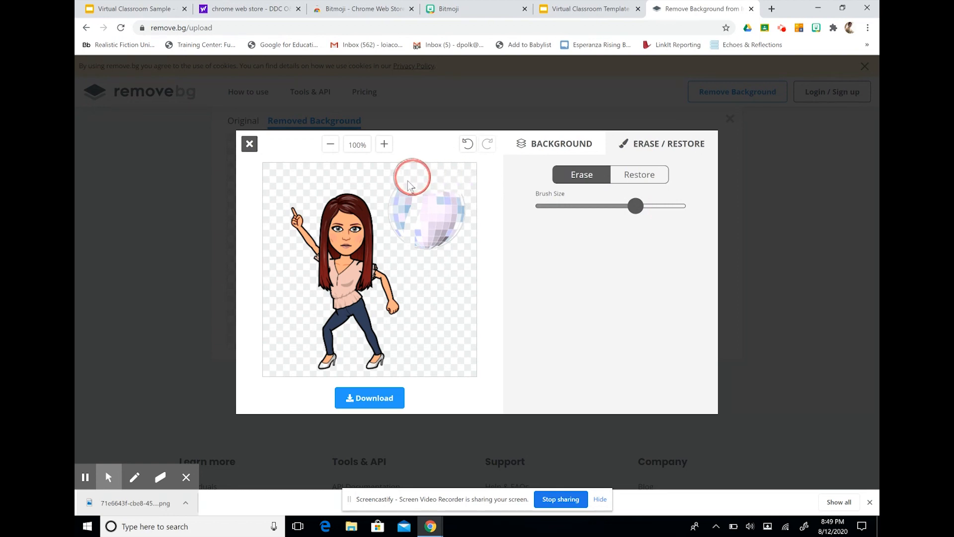
{"action": "left_click_drag", "start_coordinate": [411, 177], "coordinate": [425, 221]}
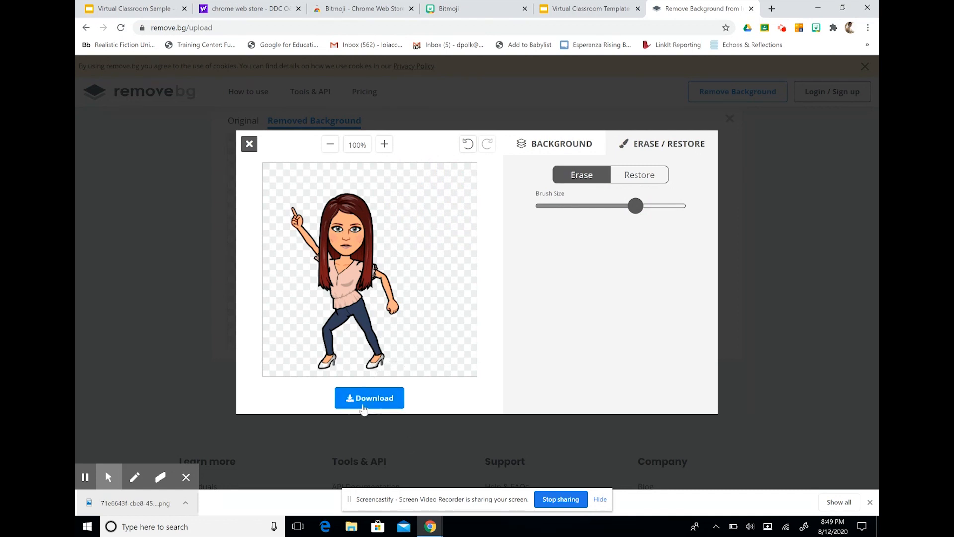
Download the cleaned cut-out as disco.png and return to the Slides tab
{"action": "left_click", "coordinate": [369, 397]}
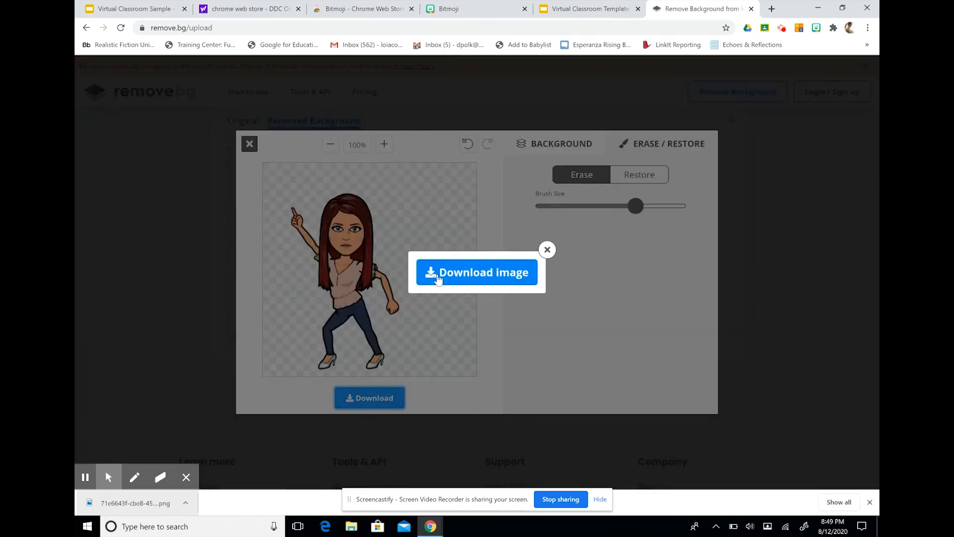
{"action": "left_click", "coordinate": [477, 273]}
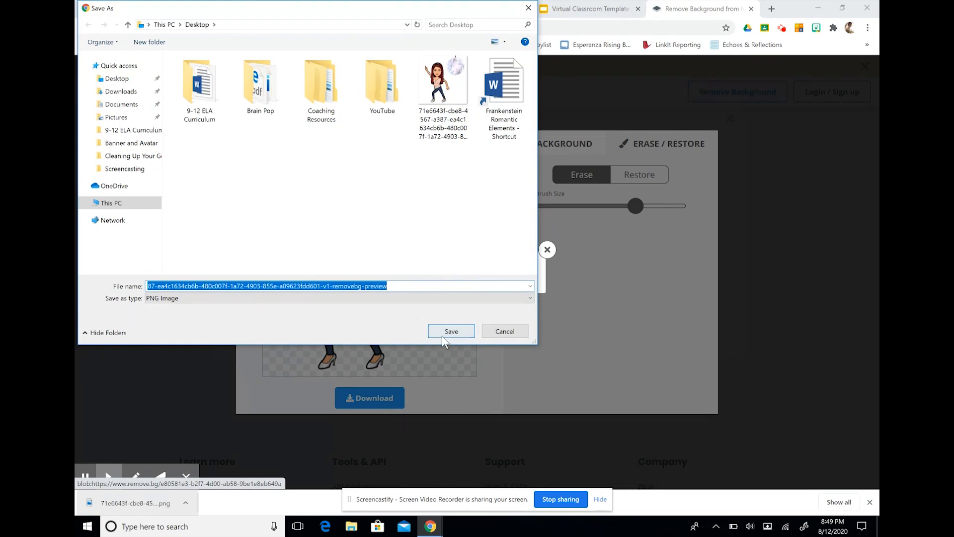
{"action": "type", "text": "disco"}
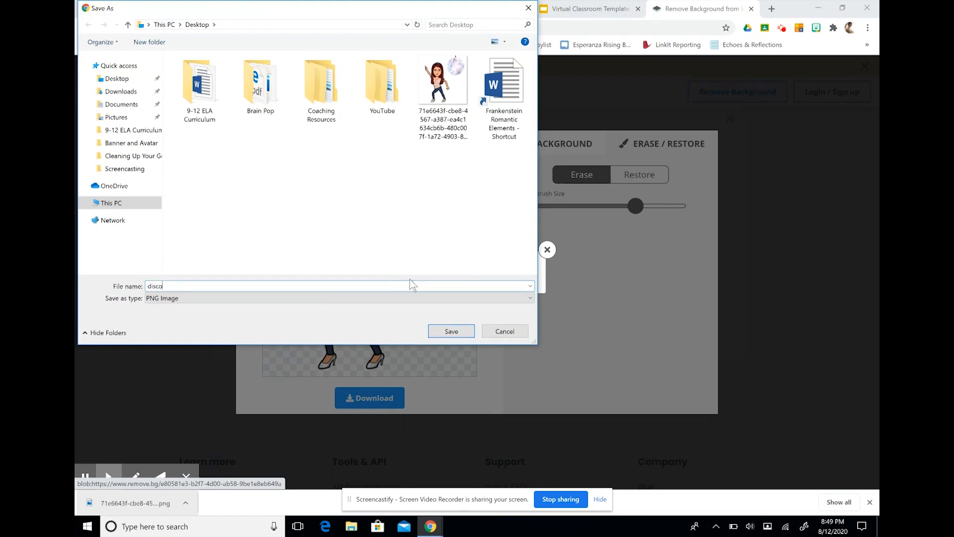
{"action": "left_click", "coordinate": [450, 331]}
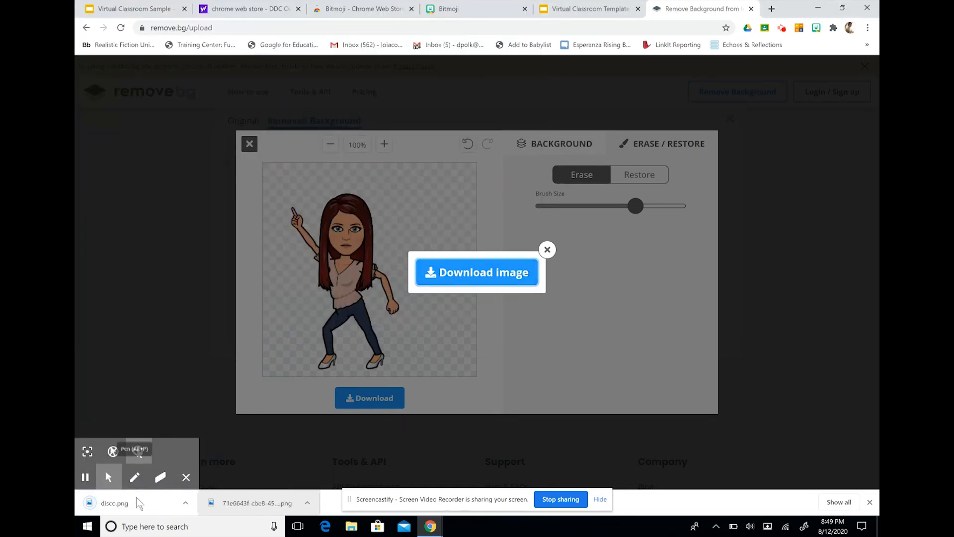
{"action": "left_click", "coordinate": [588, 9]}
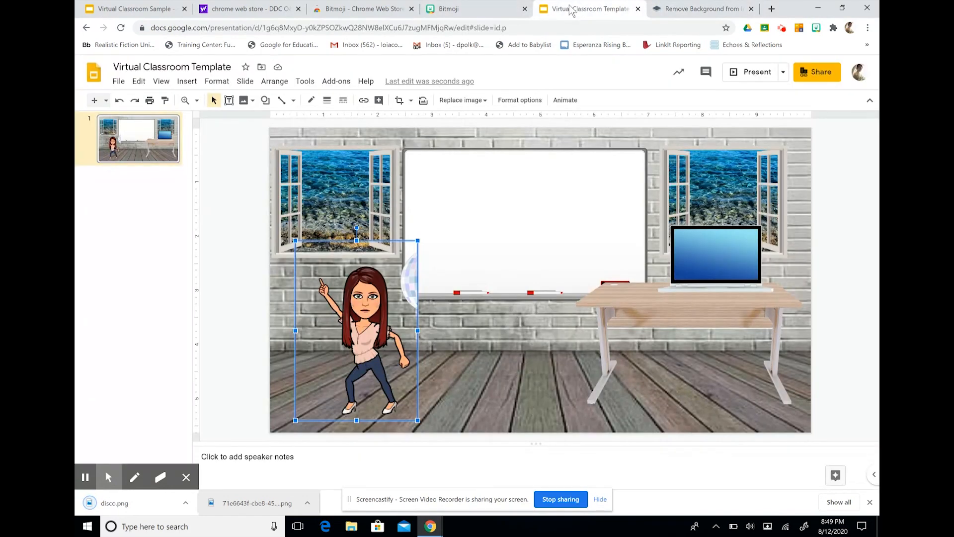
{"action": "mouse_move", "coordinate": [334, 304]}
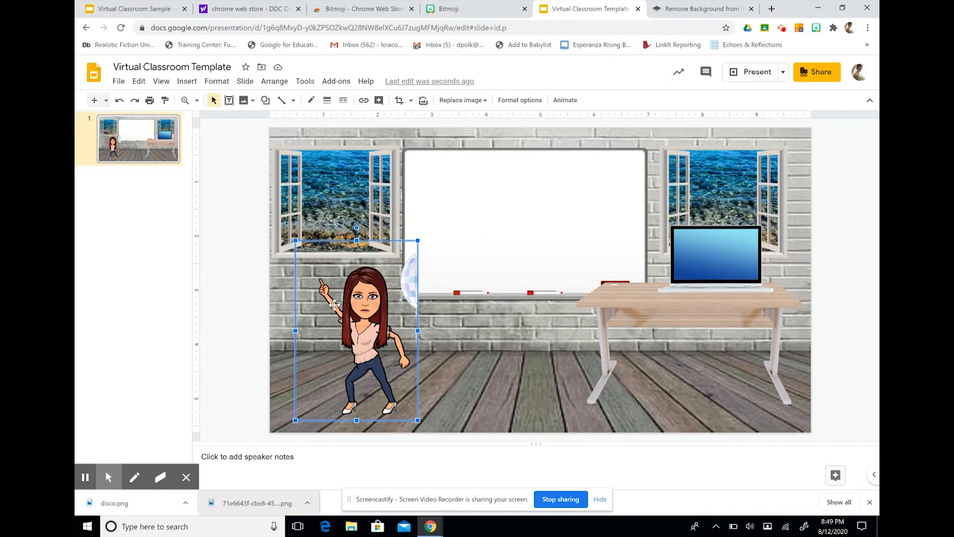
Delete the old Bitmoji and insert disco.png from the computer in its place
{"action": "key", "text": "delete"}
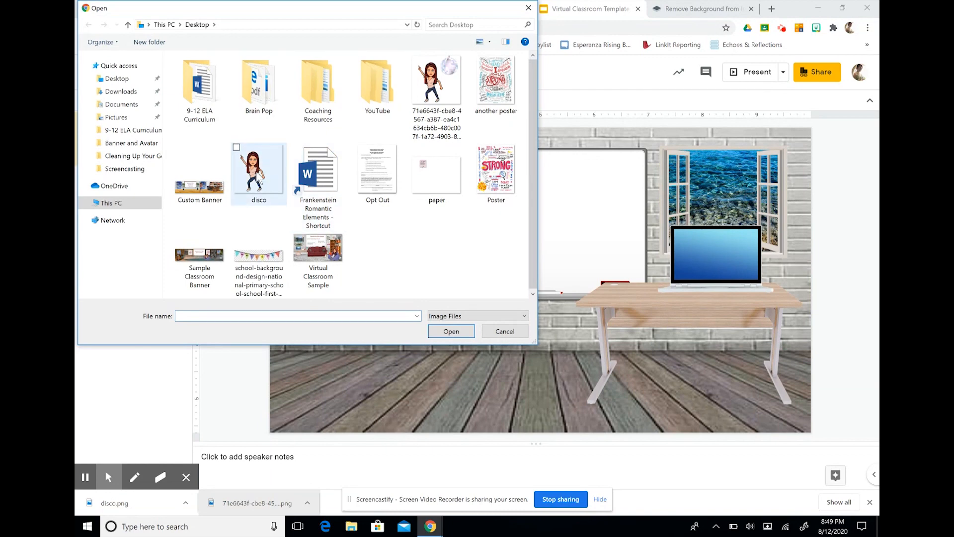
{"action": "left_click", "coordinate": [258, 169]}
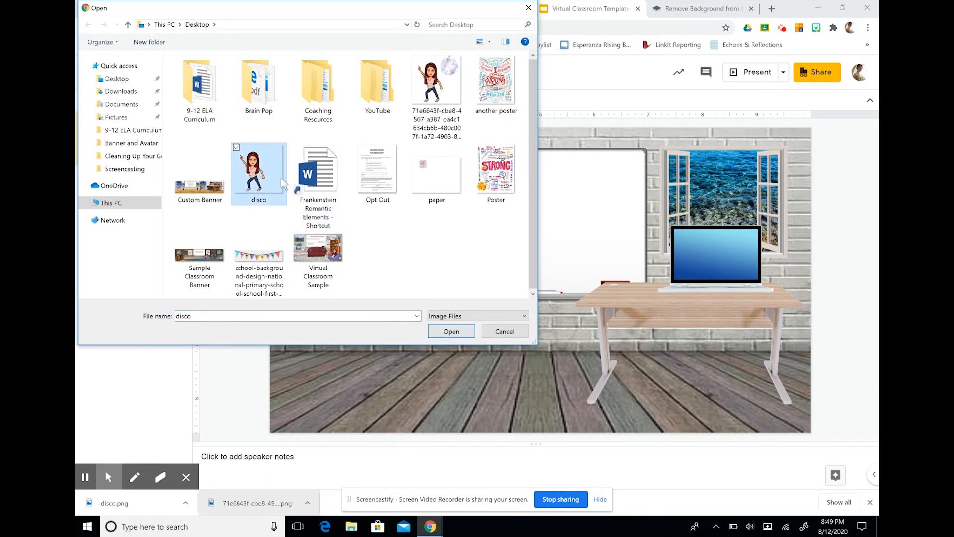
{"action": "left_click", "coordinate": [452, 331]}
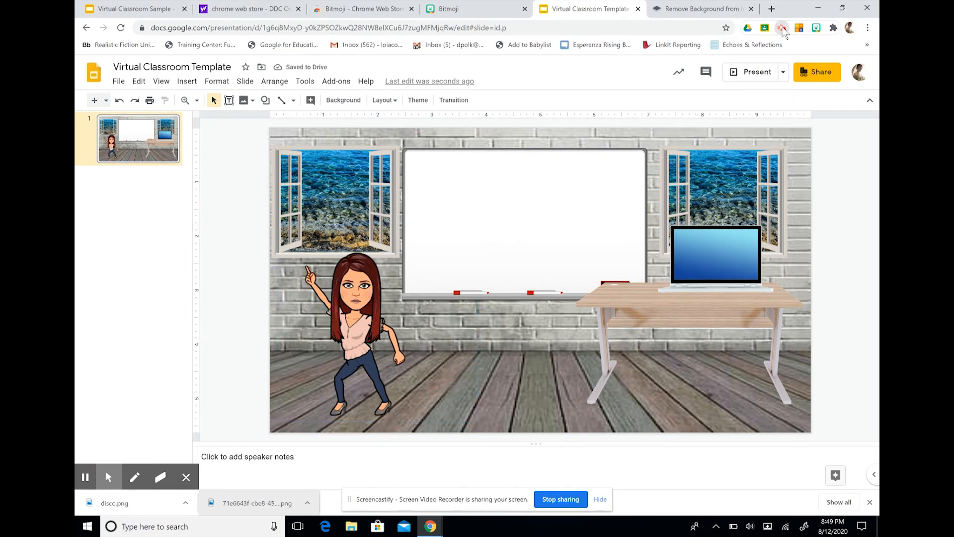
Draw a text box on the whiteboard and set its font to Handlee
{"action": "left_click", "coordinate": [525, 219]}
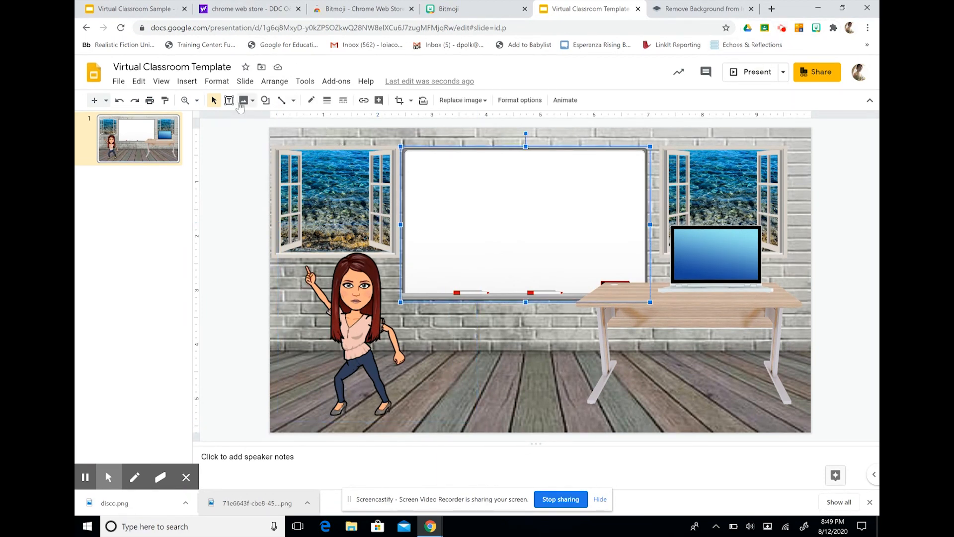
{"action": "left_click", "coordinate": [230, 100]}
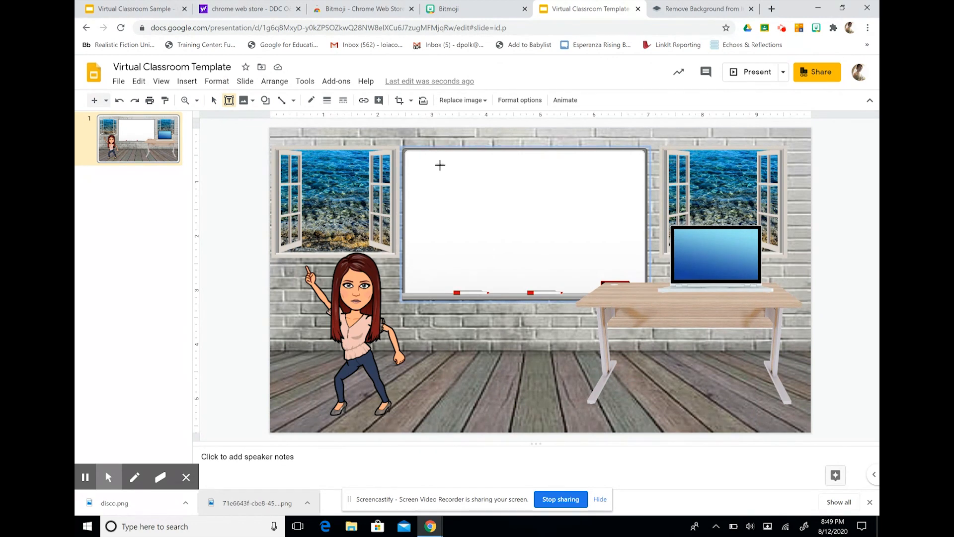
{"action": "left_click_drag", "start_coordinate": [441, 165], "coordinate": [610, 218]}
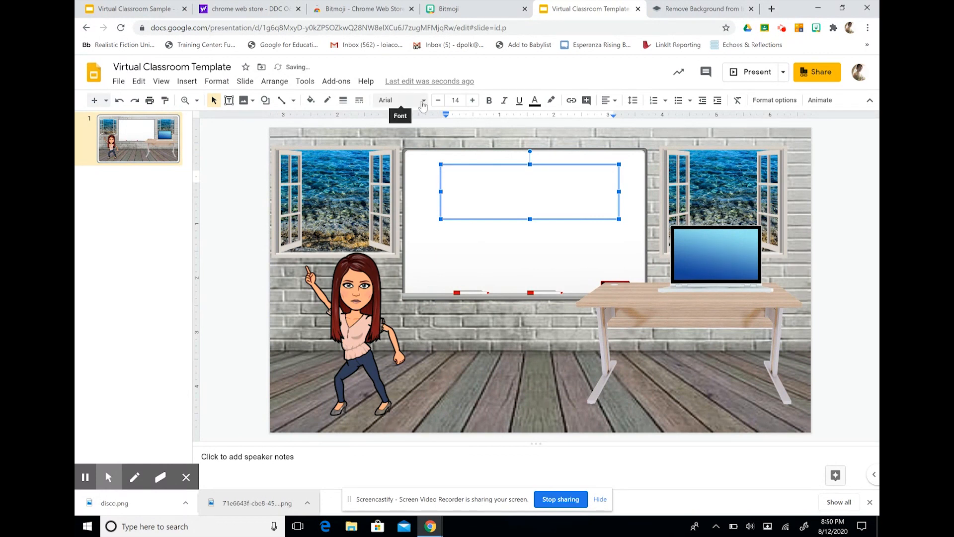
{"action": "left_click", "coordinate": [399, 100]}
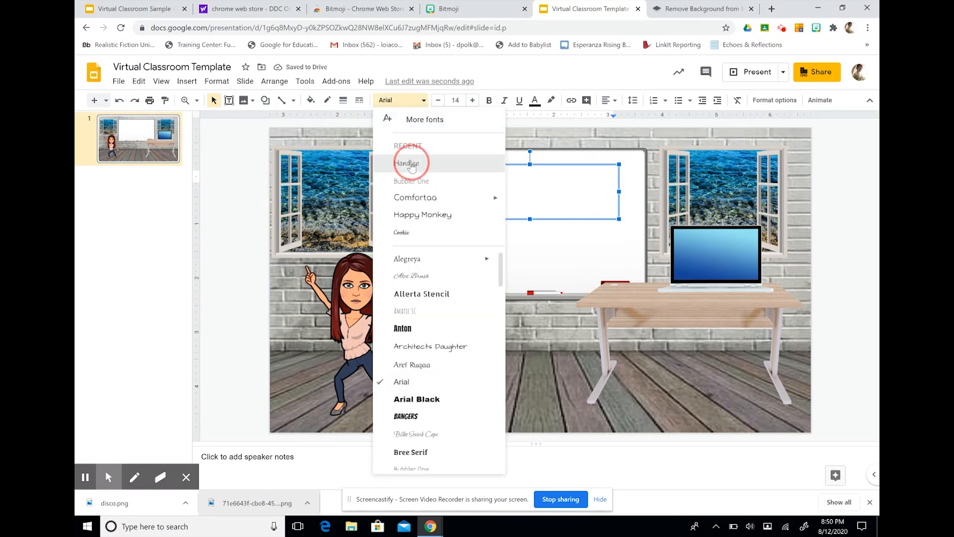
{"action": "left_click", "coordinate": [406, 163]}
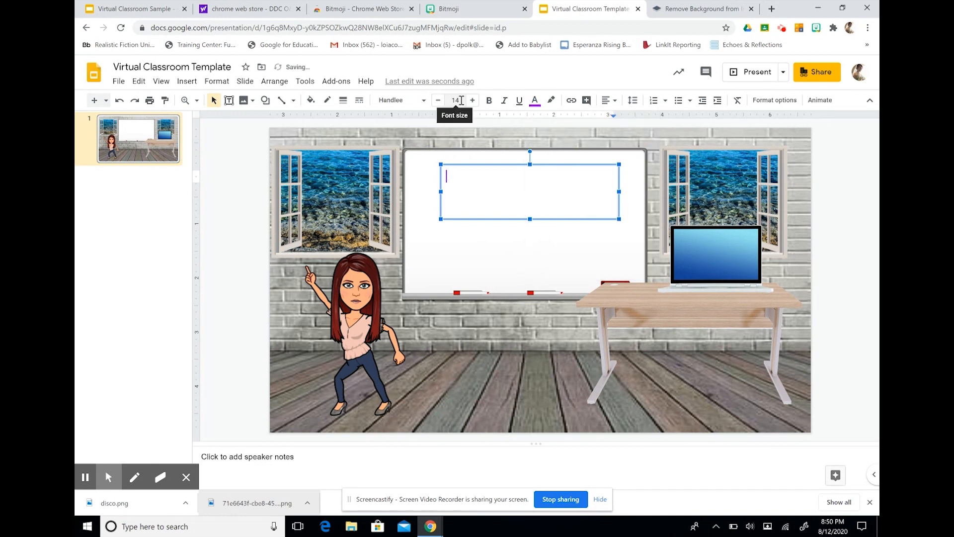
Write 'Welcome to Mrs. Polk's Classroom' in the whiteboard text box
{"action": "type", "text": "Welcome to Mr"}
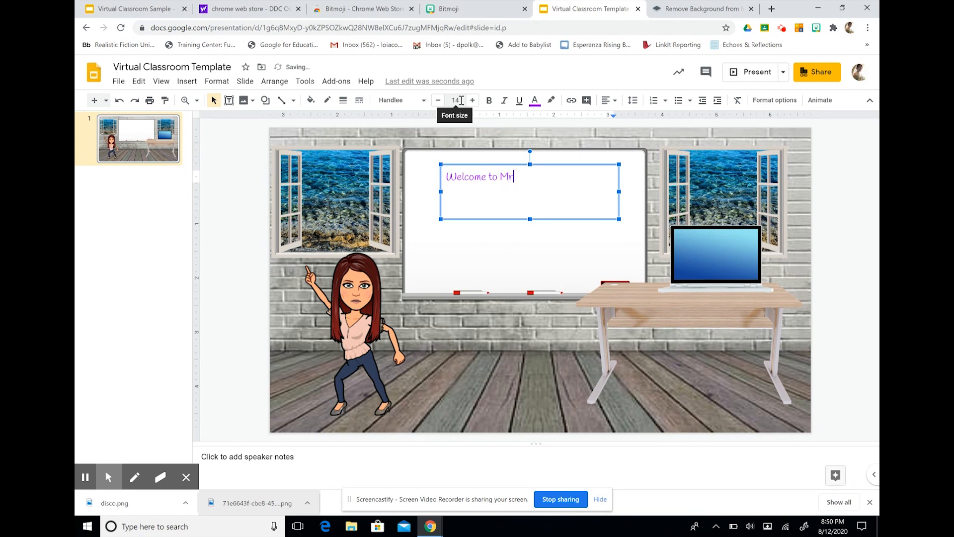
{"action": "type", "text": "s. Polk's Classroom"}
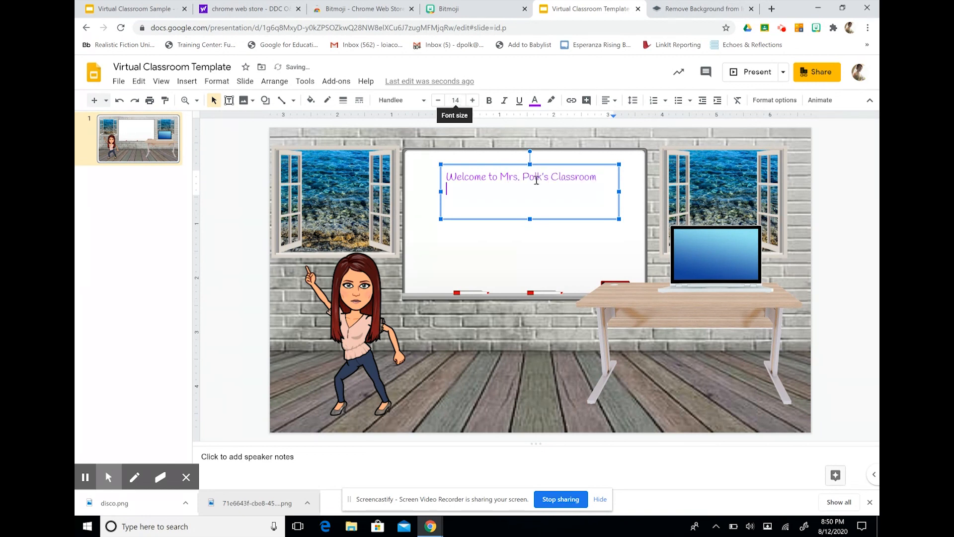
{"action": "left_click", "coordinate": [527, 335]}
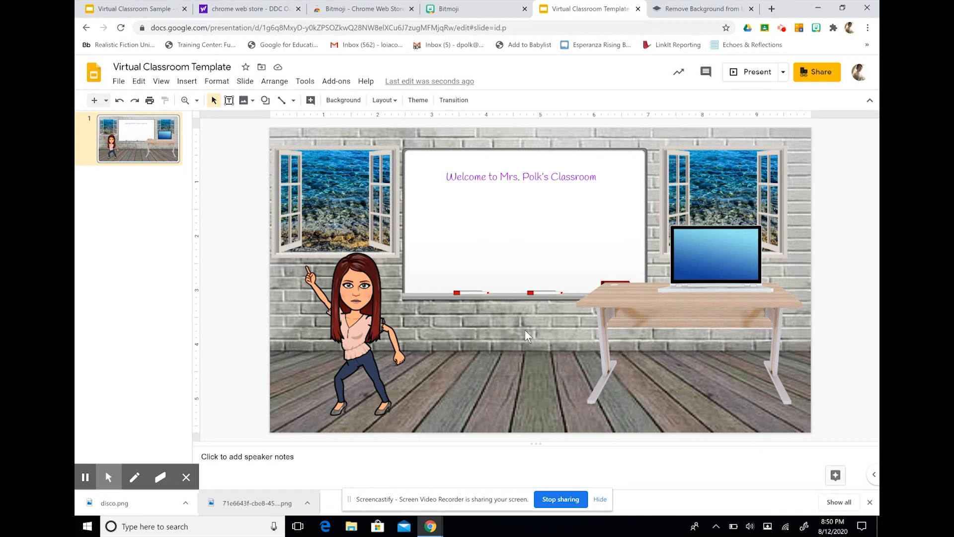
{"action": "mouse_move", "coordinate": [504, 320]}
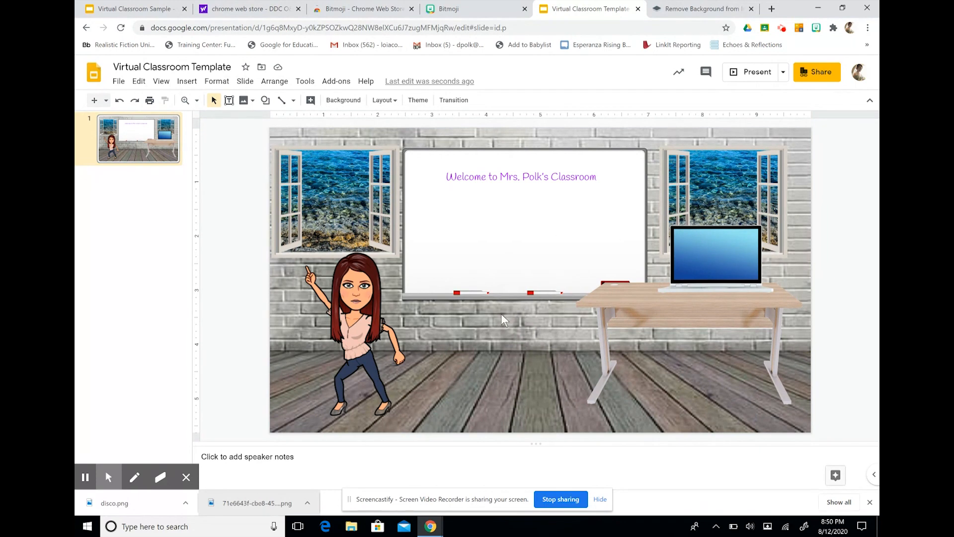